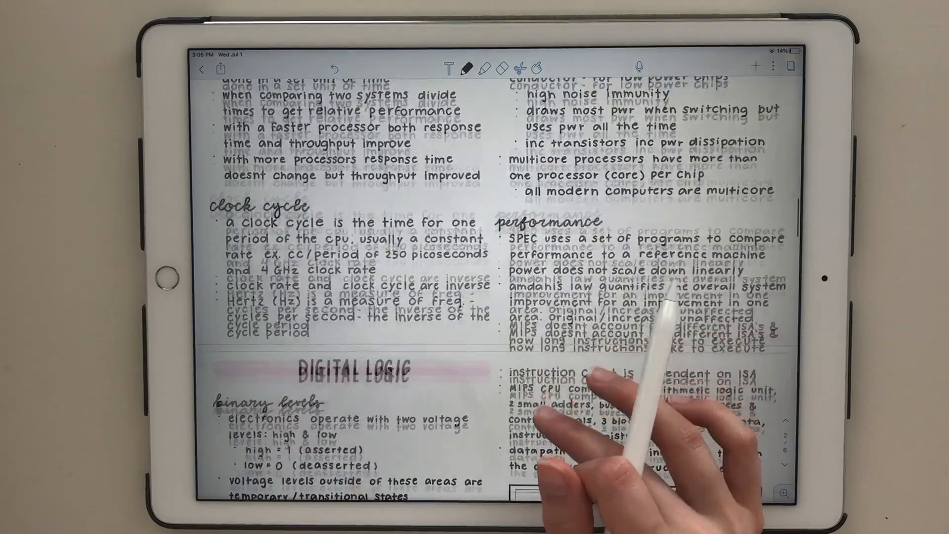
Go back from the lecture note to the library, with CS 3340's dividers expanded
{"action": "left_click", "coordinate": [202, 68]}
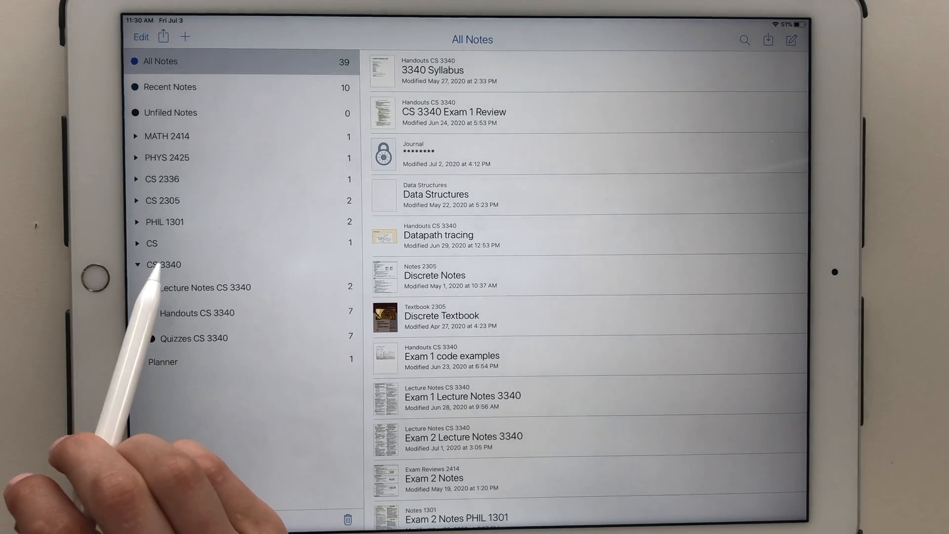
Collapse CS 3340 and browse Recent Notes, Unfiled Notes, then All Notes
{"action": "left_click", "coordinate": [137, 265]}
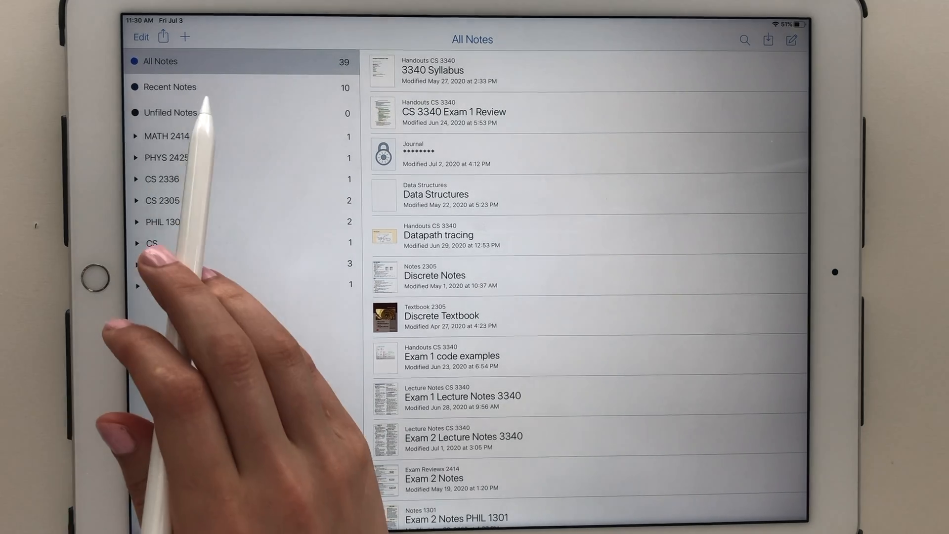
{"action": "left_click", "coordinate": [171, 86]}
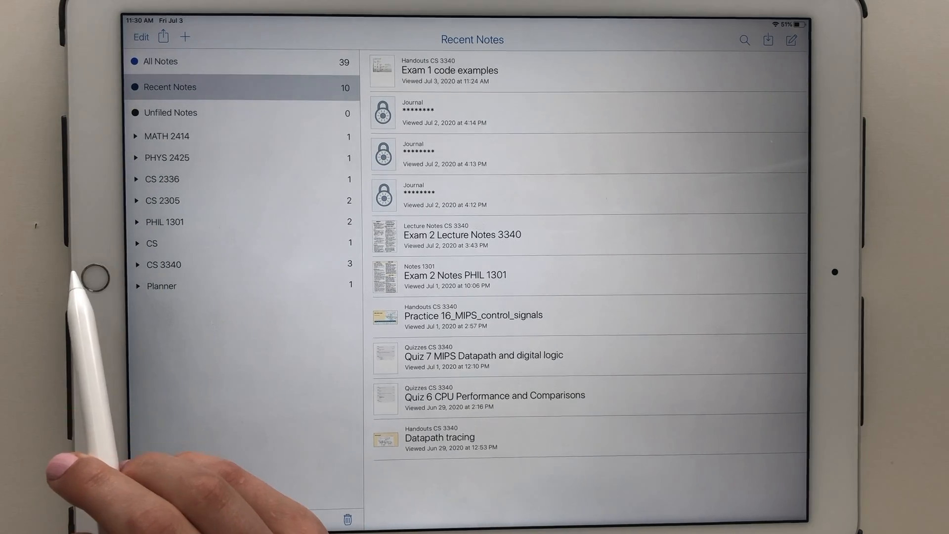
{"action": "left_click", "coordinate": [172, 113]}
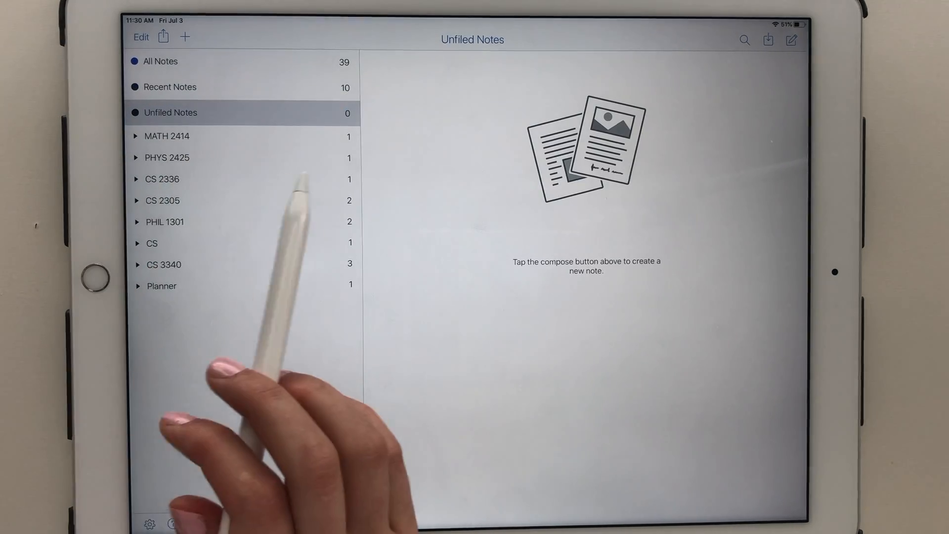
{"action": "left_click", "coordinate": [161, 62]}
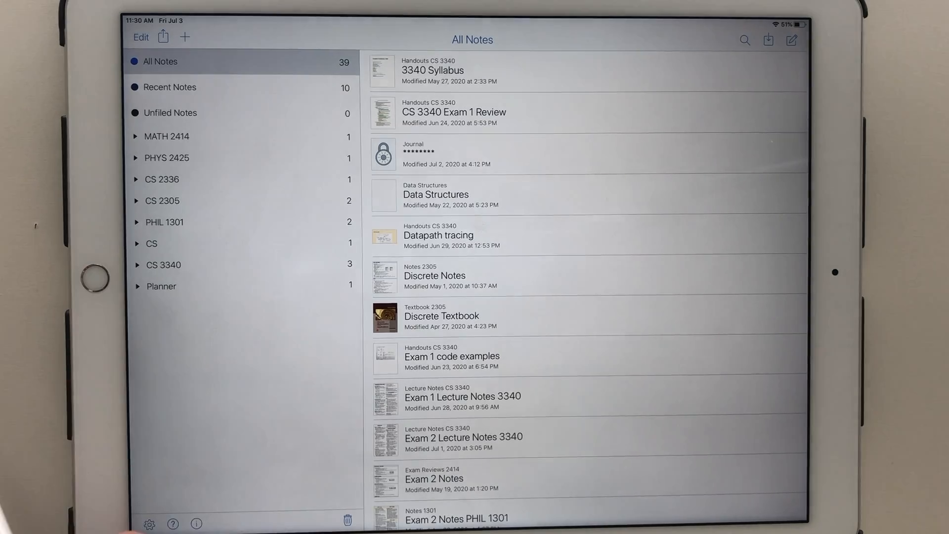
Add a new library divider named 'Divider'
{"action": "left_click", "coordinate": [186, 37]}
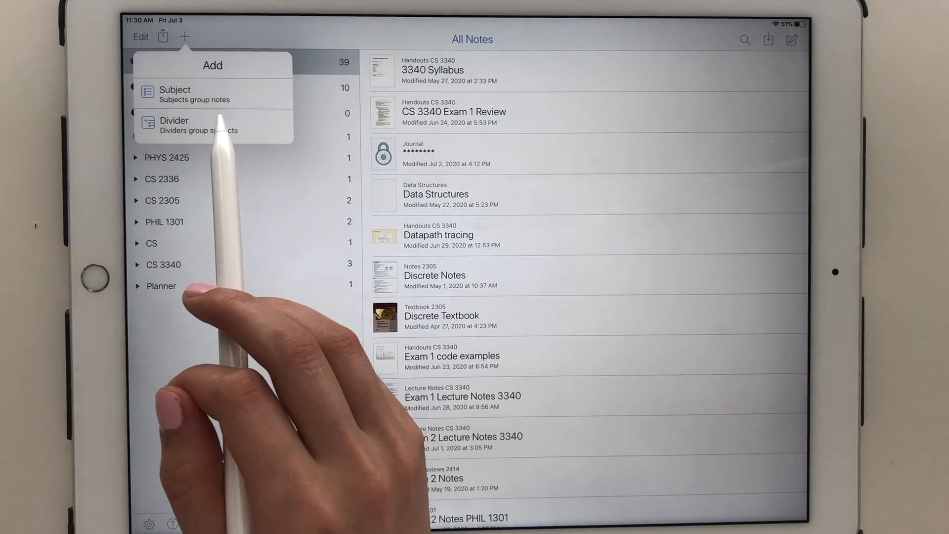
{"action": "left_click", "coordinate": [174, 94]}
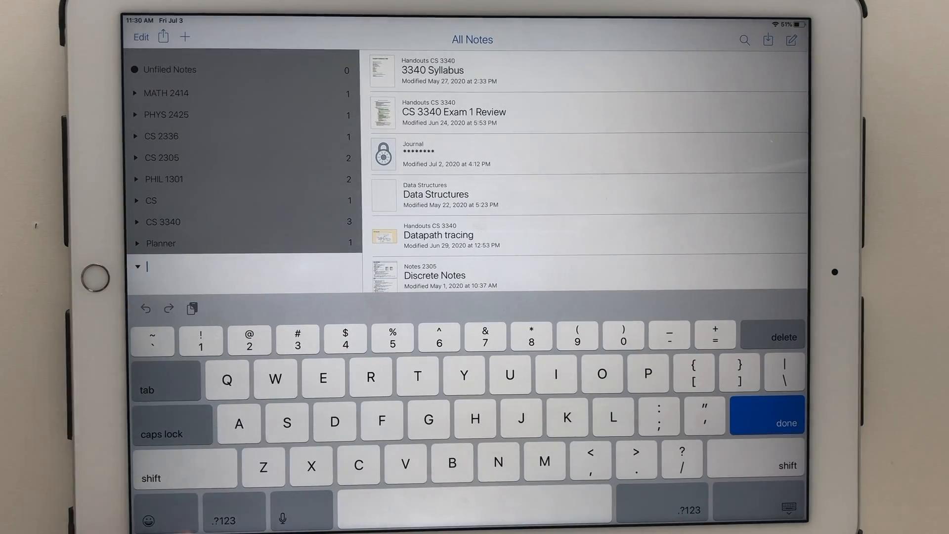
{"action": "type", "text": "Divi"}
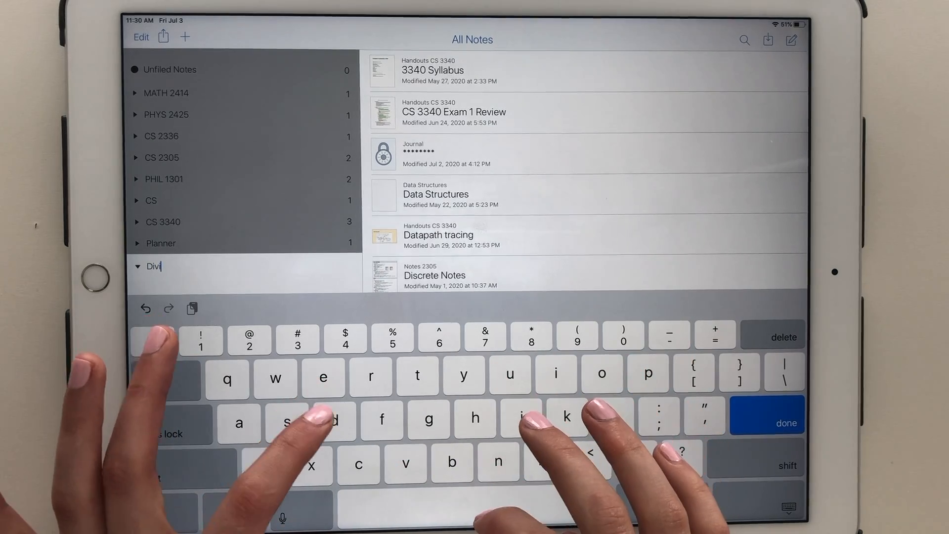
{"action": "left_click", "coordinate": [785, 423]}
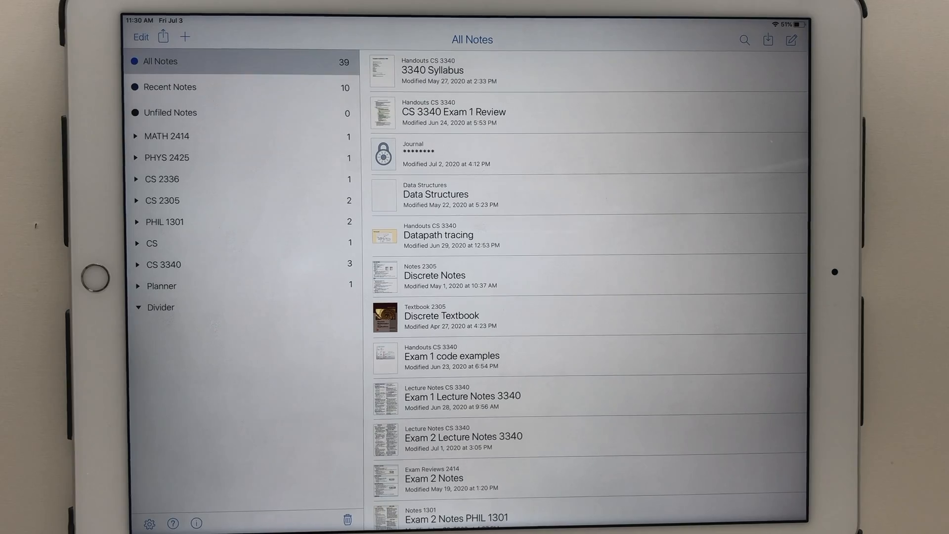
Create a new subject named 'Subject' from the add menu
{"action": "left_click", "coordinate": [184, 37]}
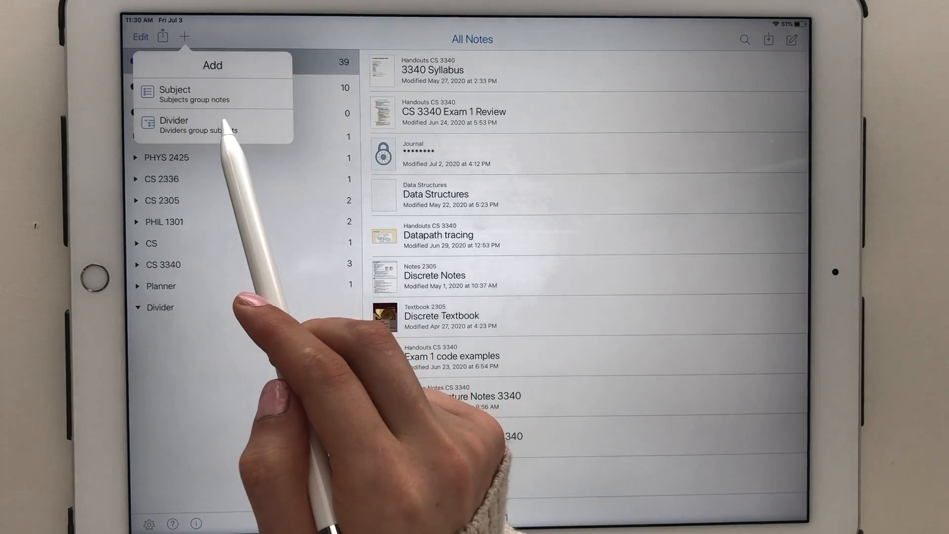
{"action": "left_click", "coordinate": [175, 89]}
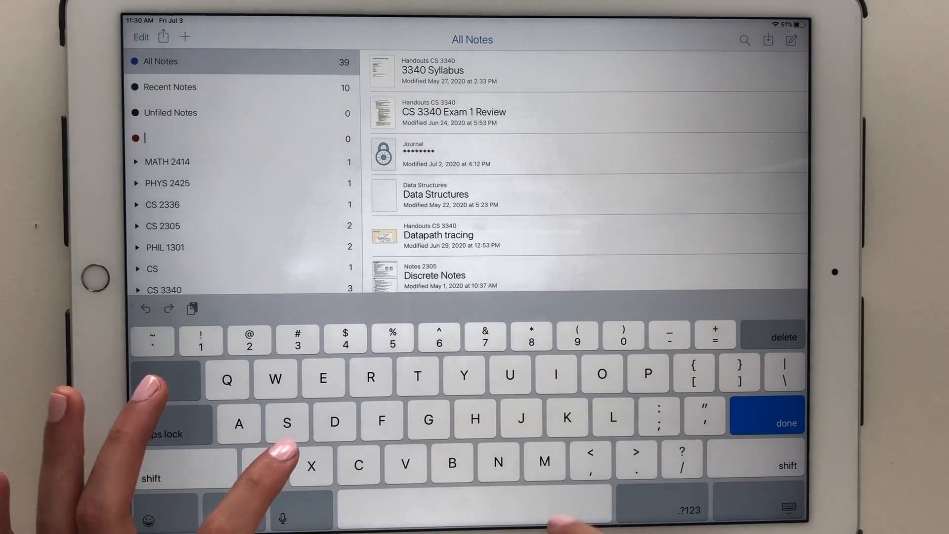
{"action": "type", "text": "Subject"}
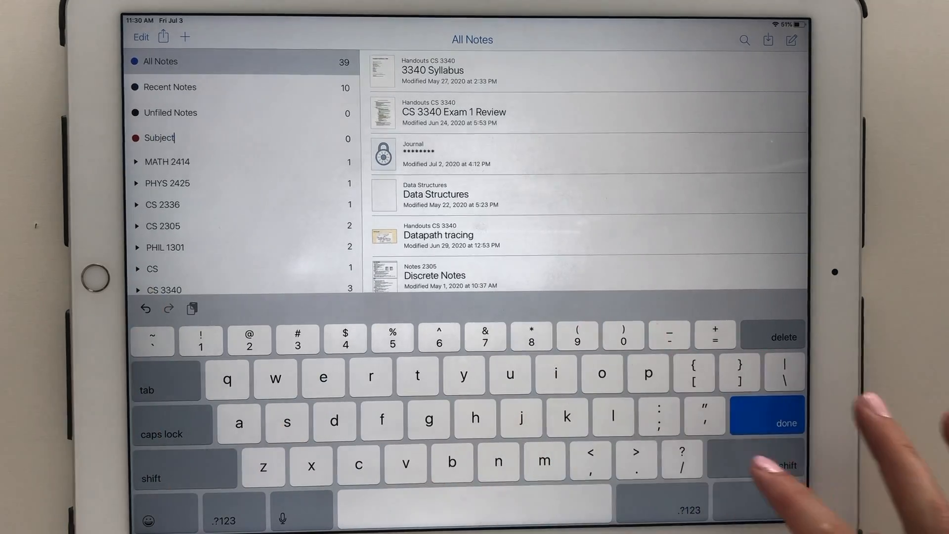
{"action": "left_click", "coordinate": [787, 423]}
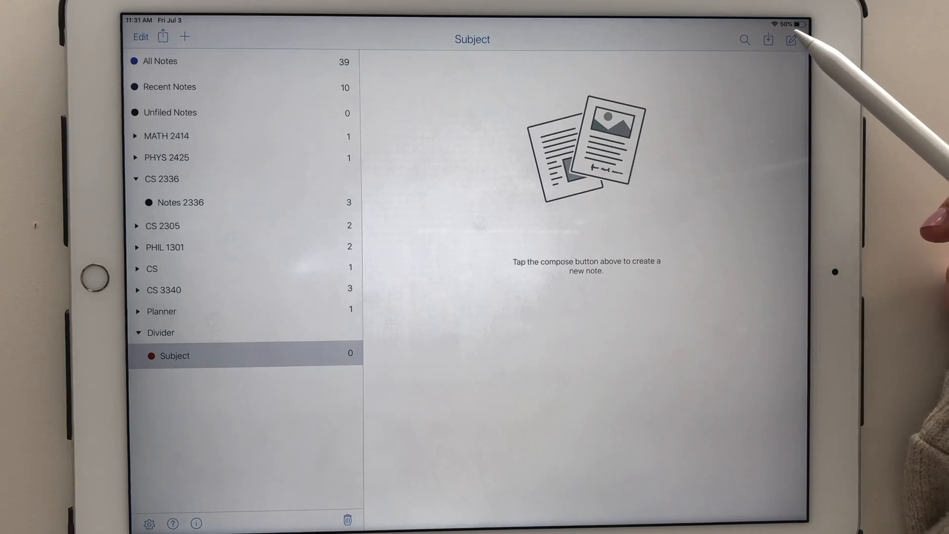
Create a new note and rename it 'Note Jul 3, 2020 Example'
{"action": "left_click", "coordinate": [792, 40]}
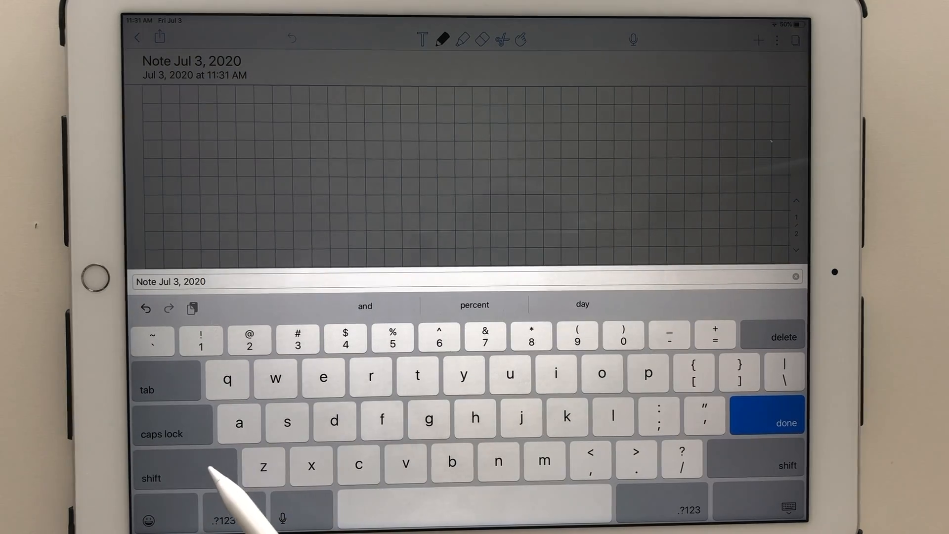
{"action": "type", "text": "Exam"}
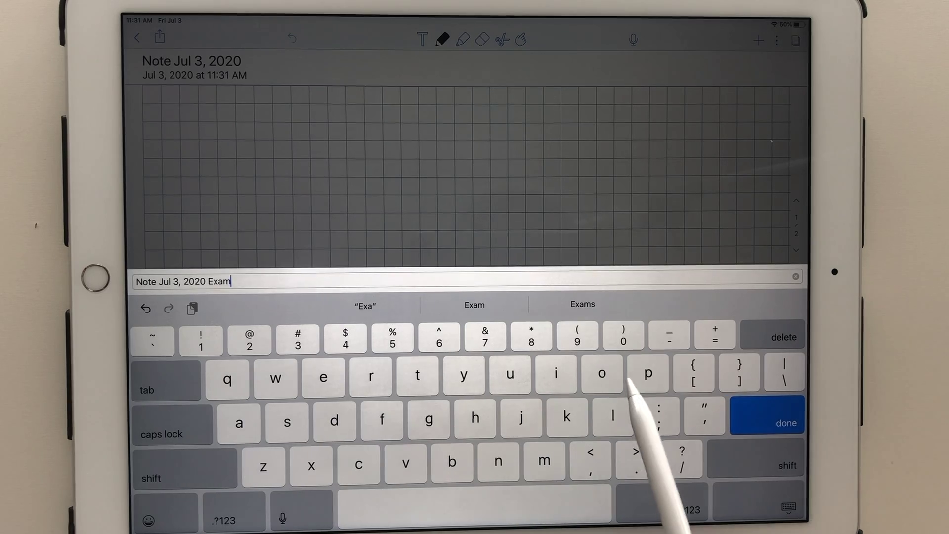
{"action": "type", "text": "ple"}
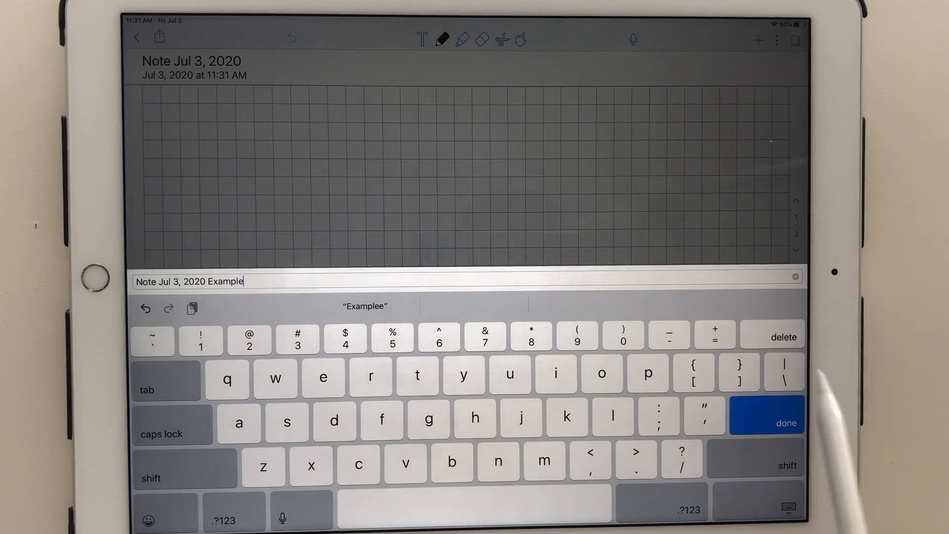
{"action": "left_click", "coordinate": [785, 423]}
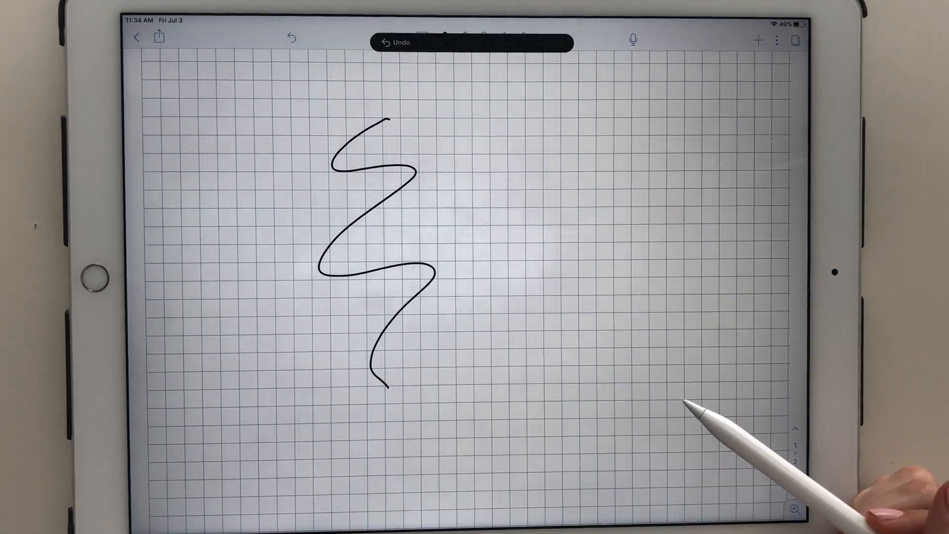
Undo the squiggle and type 'Text' in a text box on the page
{"action": "left_click", "coordinate": [394, 42]}
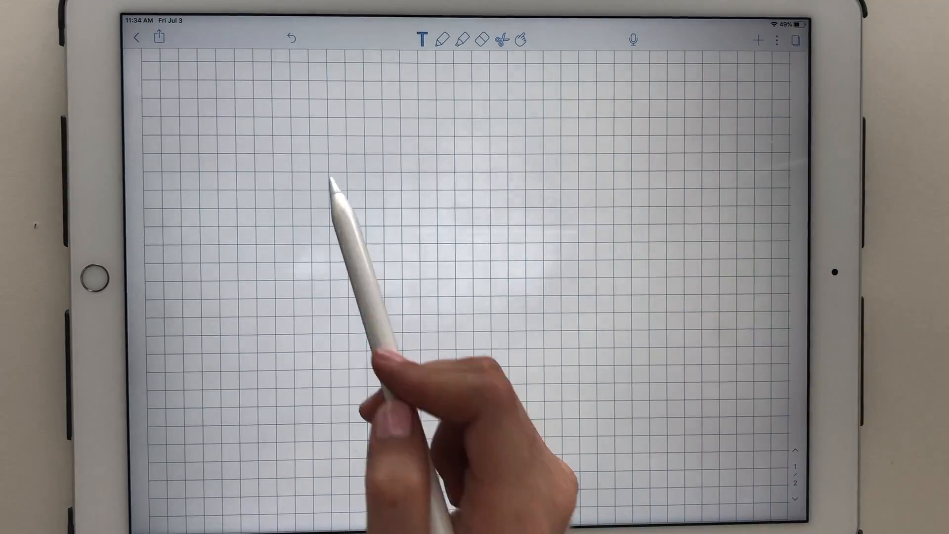
{"action": "left_click", "coordinate": [421, 39]}
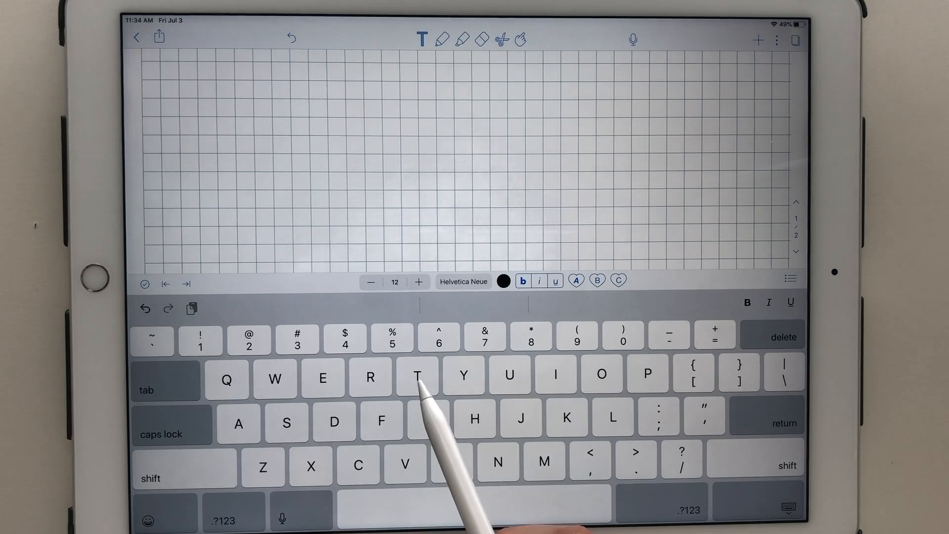
{"action": "type", "text": "Text"}
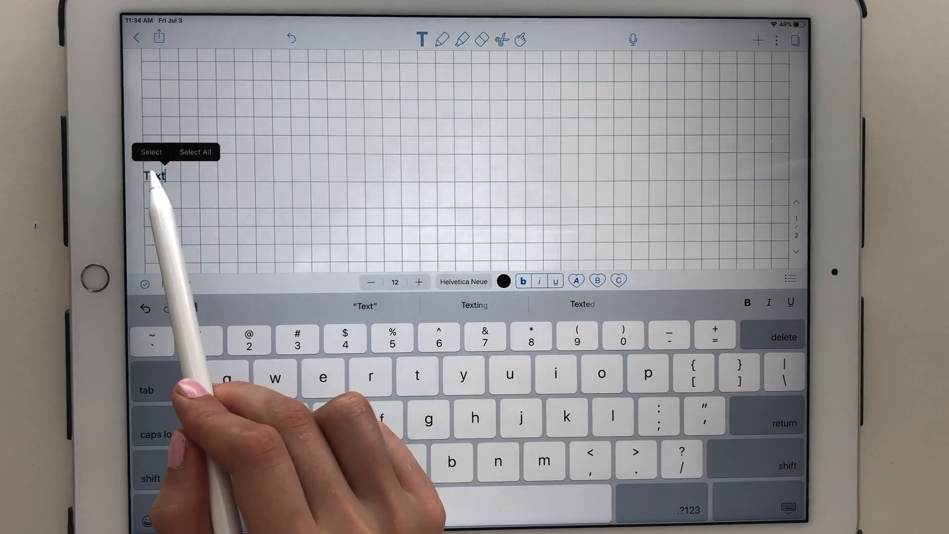
Make 'Text' an Arial Rounded MT Bold checklist item, then remove it
{"action": "left_click", "coordinate": [464, 282]}
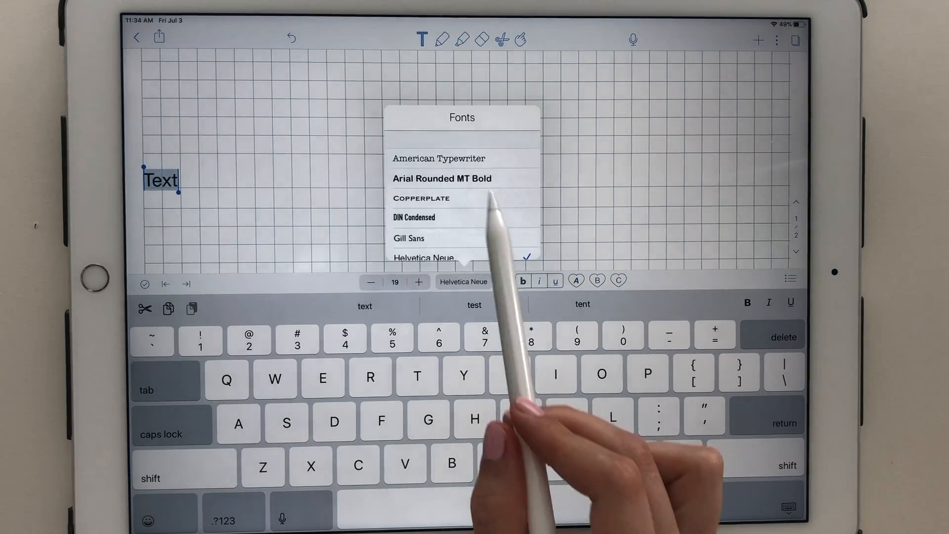
{"action": "left_click", "coordinate": [441, 178]}
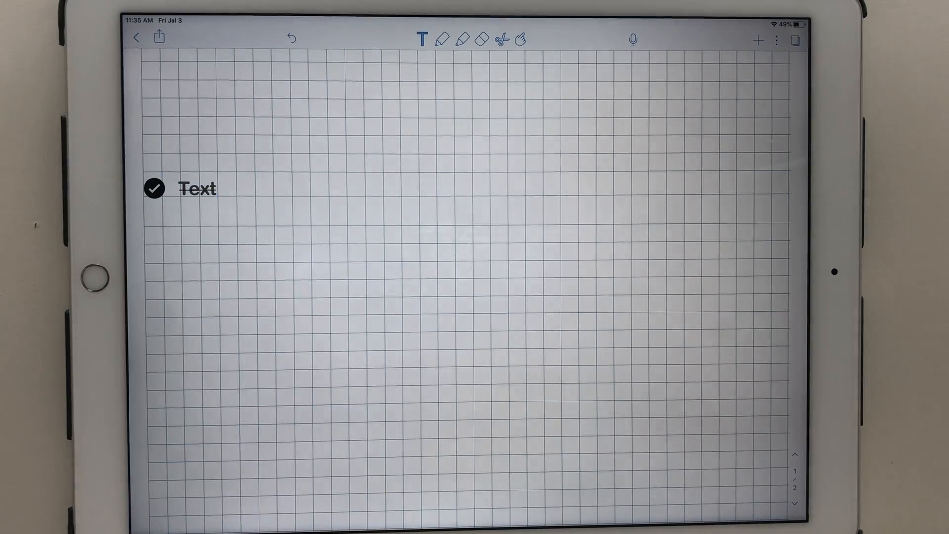
{"action": "left_click", "coordinate": [197, 189]}
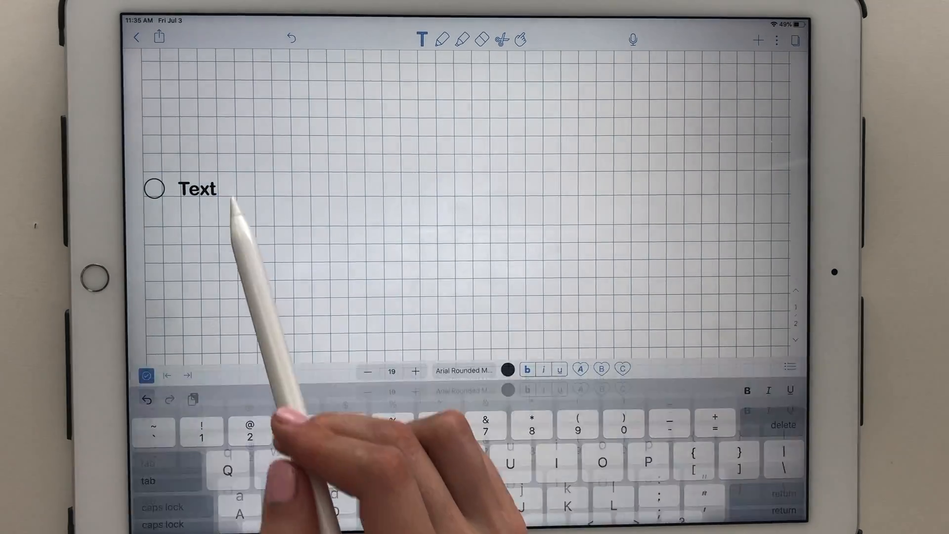
{"action": "key", "text": "return"}
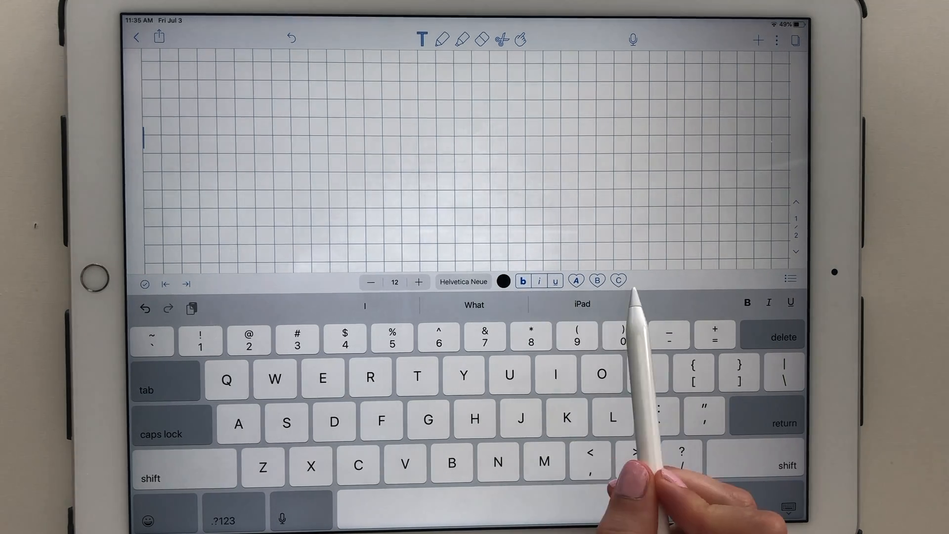
{"action": "left_click", "coordinate": [790, 279]}
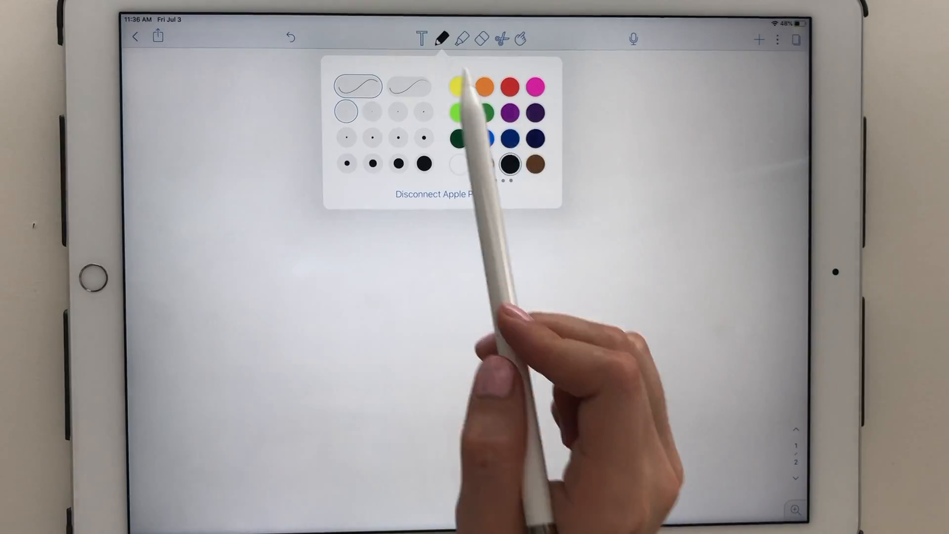
Switch between thin and much thicker black pen sizes while drawing comparison strokes
{"action": "left_click", "coordinate": [512, 163]}
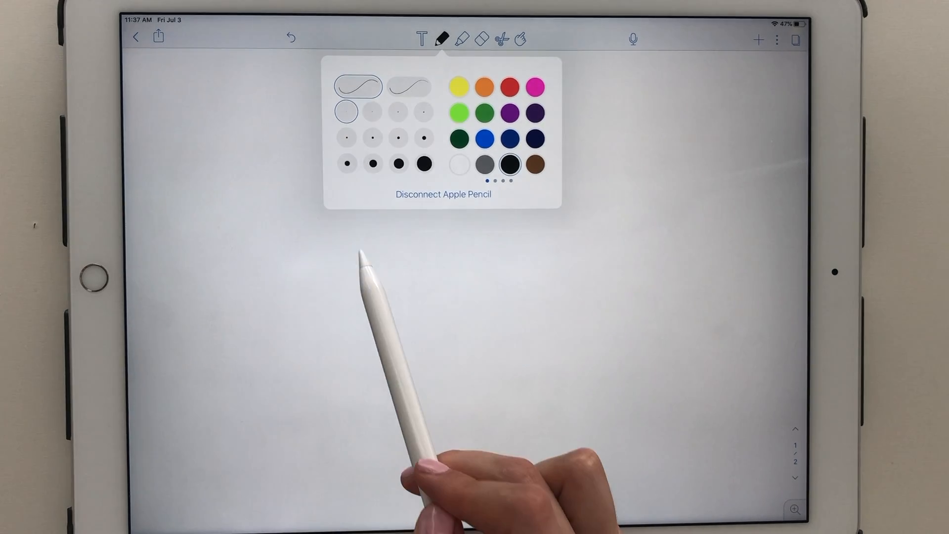
{"action": "left_click", "coordinate": [425, 164]}
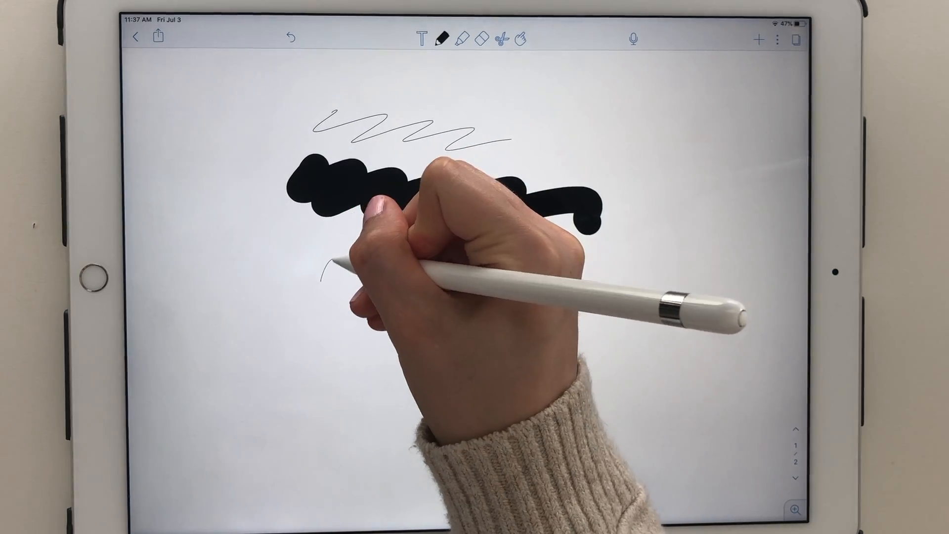
{"action": "left_click", "coordinate": [440, 38]}
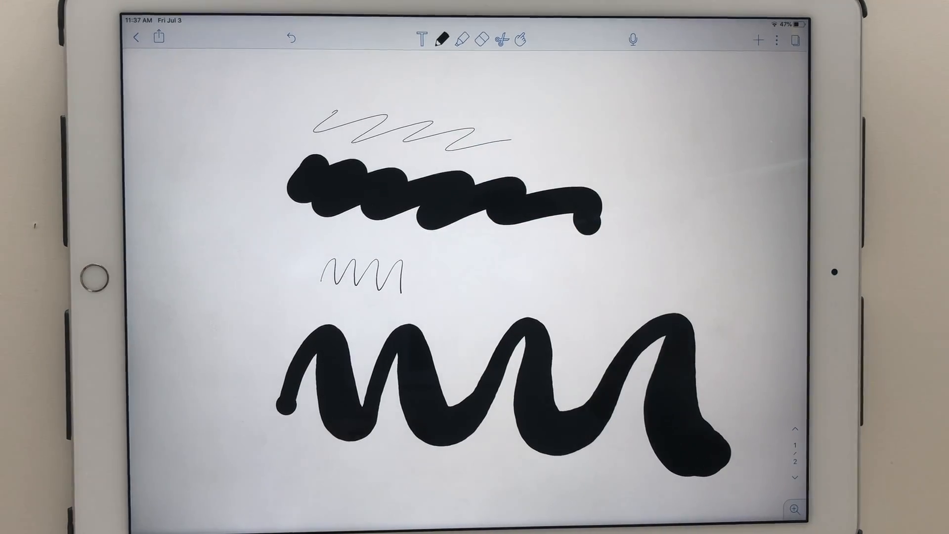
{"action": "left_click", "coordinate": [440, 38]}
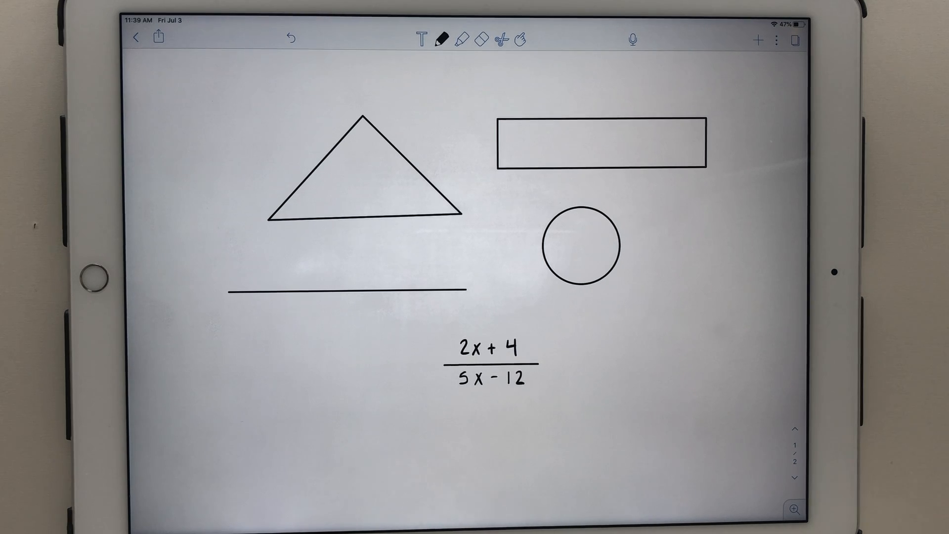
Draw a triangle, rectangle, circle, line and (2x+4)/(5x−12), then clear the page
{"action": "left_click", "coordinate": [483, 40]}
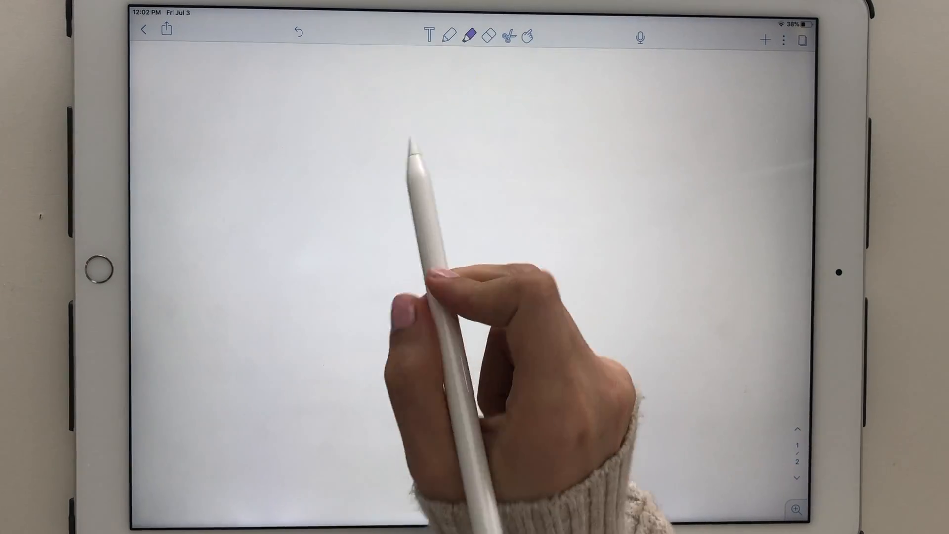
Try pink highlighter strokes, then write 'highlight' in black ink and return to highlighting
{"action": "left_click", "coordinate": [472, 35]}
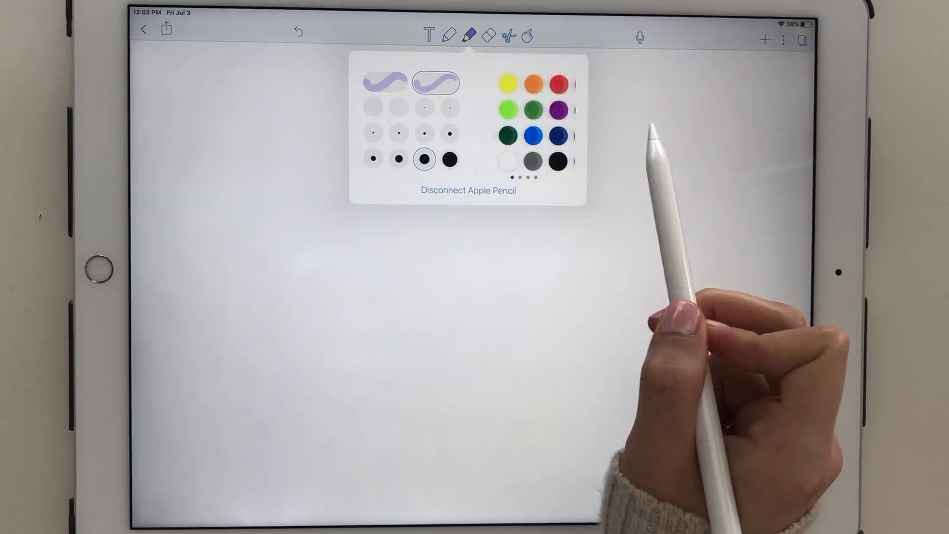
{"action": "scroll", "scroll_direction": "left", "scroll_amount": 3}
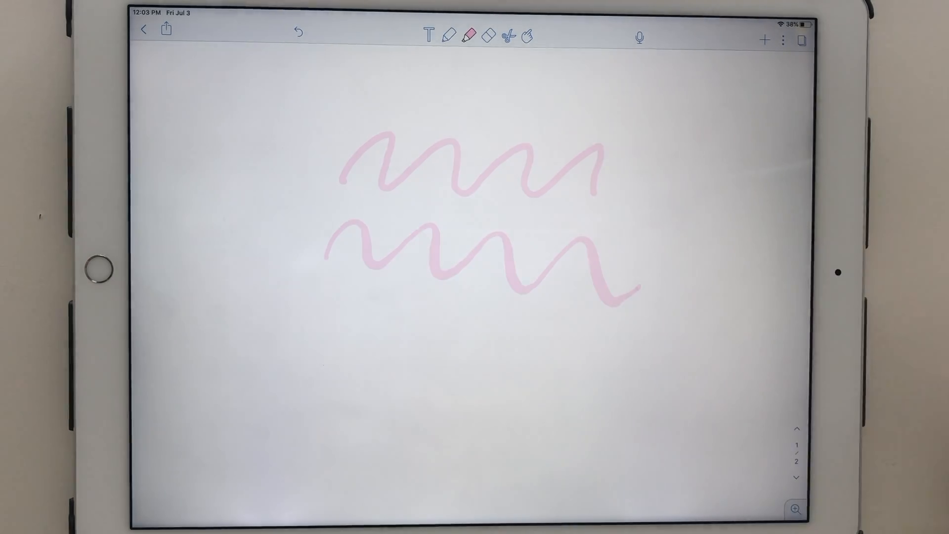
{"action": "left_click", "coordinate": [491, 35]}
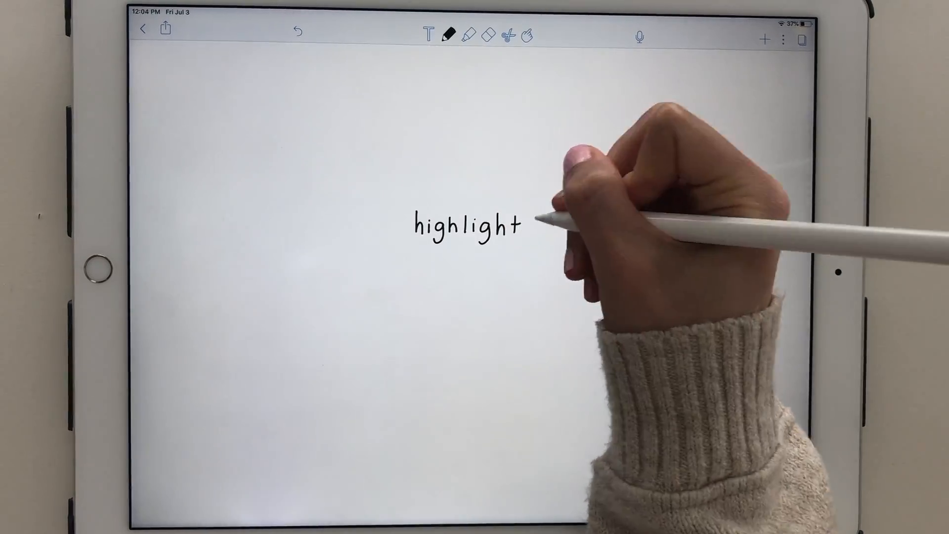
{"action": "left_click", "coordinate": [491, 35]}
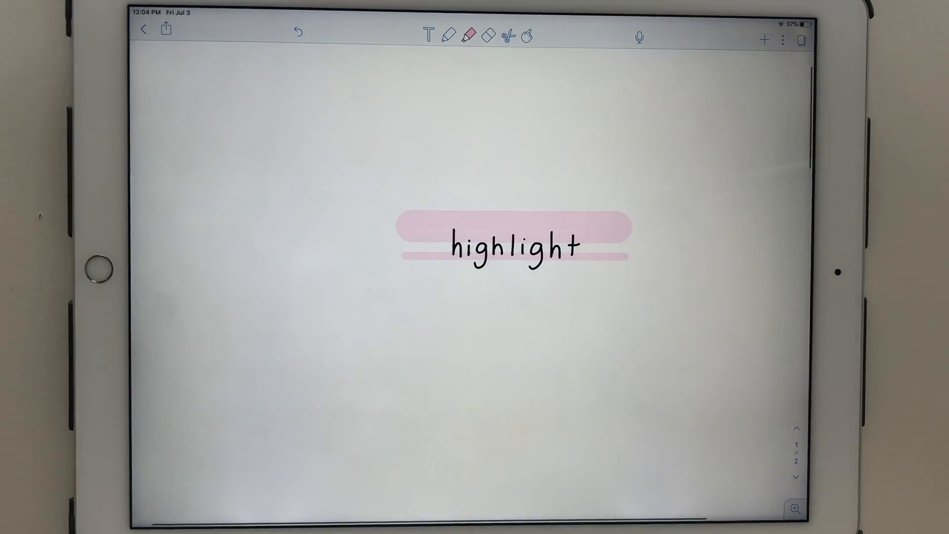
Open the eraser and view its Whole/Partial erase options
{"action": "left_click", "coordinate": [487, 34]}
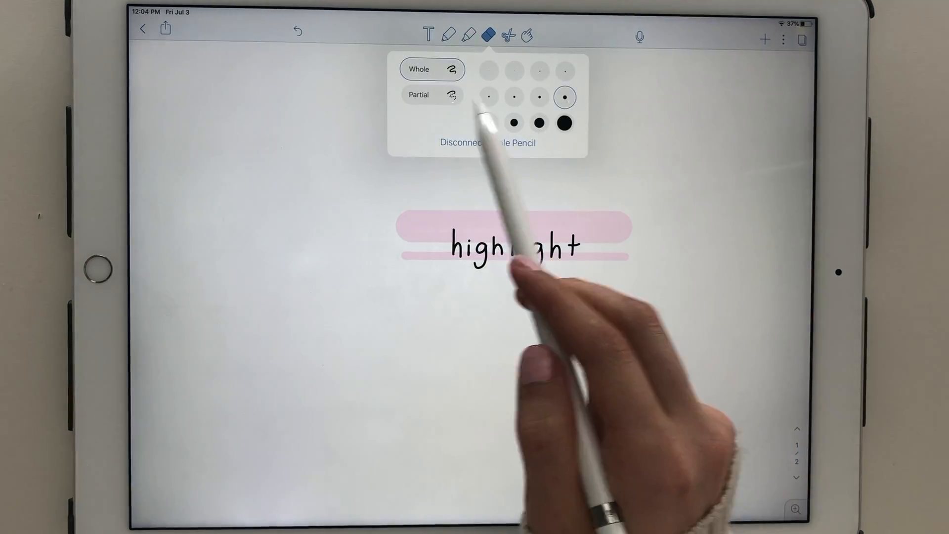
{"action": "left_click", "coordinate": [431, 94]}
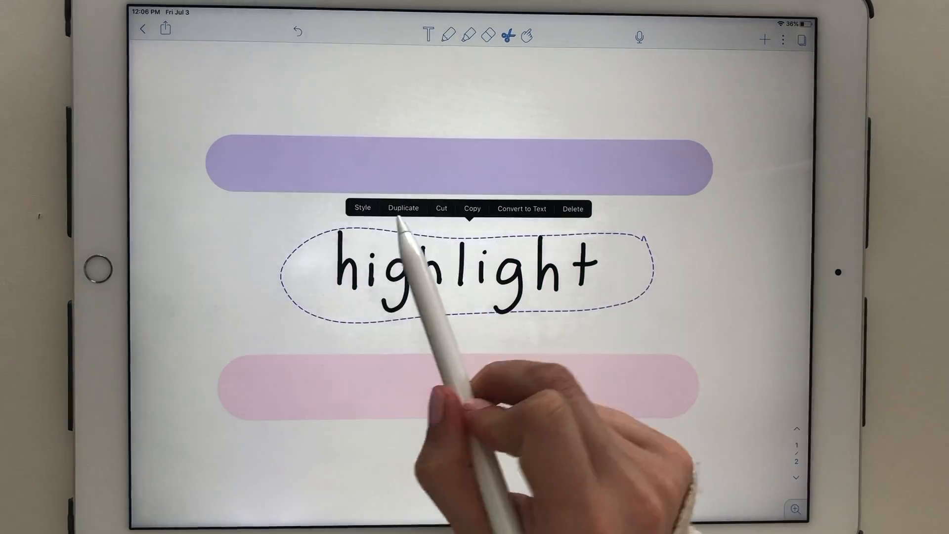
Lasso the handwritten 'highlight' and choose Duplicate
{"action": "left_click", "coordinate": [362, 208]}
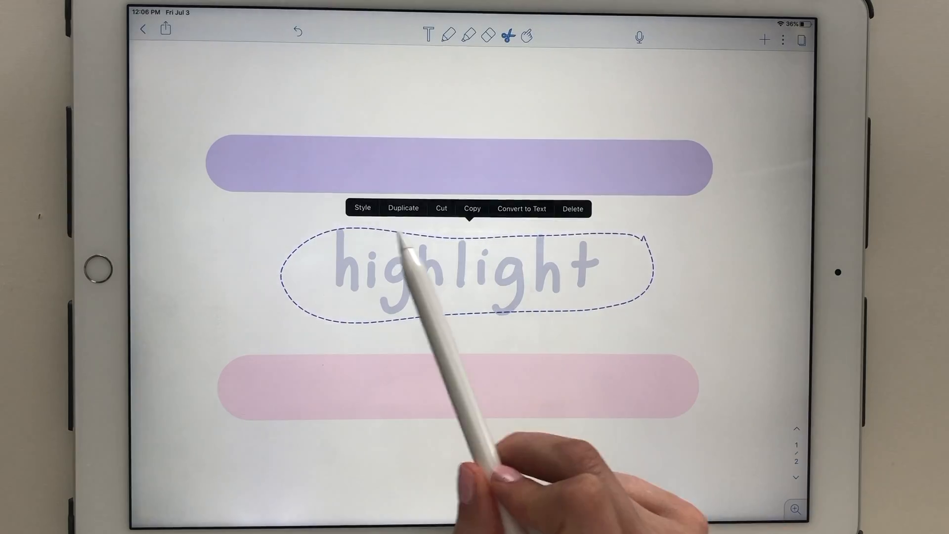
Try converting the lassoed handwriting to text, then dismiss the $2.99 recognition purchase offer
{"action": "left_click", "coordinate": [521, 208]}
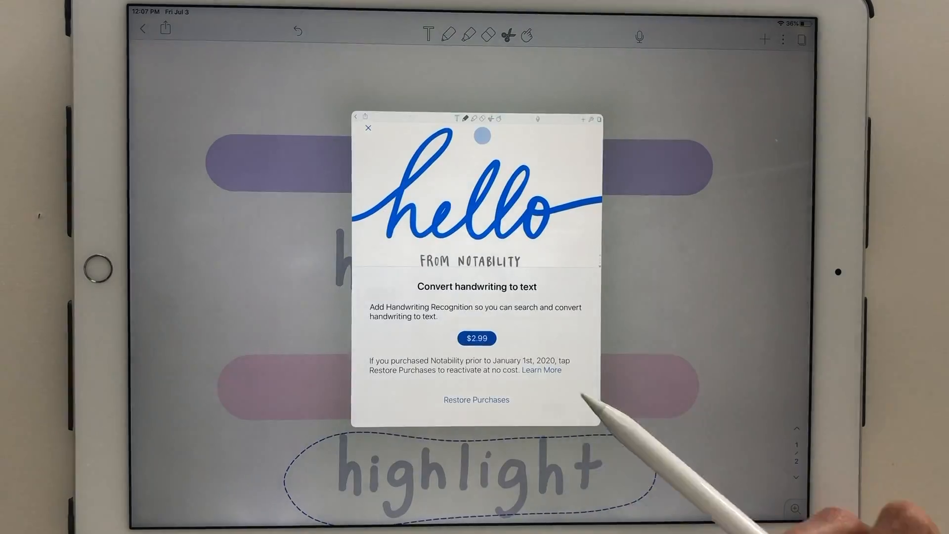
{"action": "left_click", "coordinate": [368, 127]}
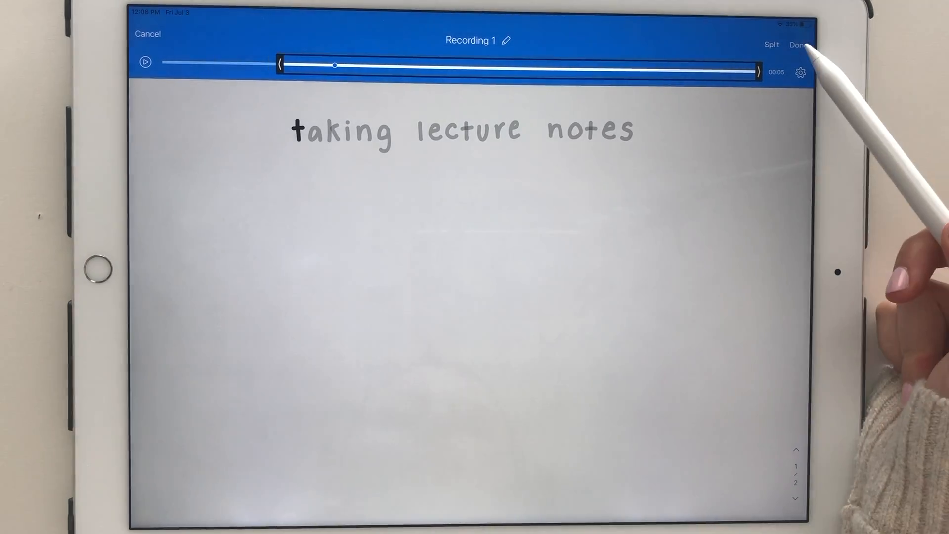
Finish editing, then replay Recording 2 at 2x speed as the notes redraw in sync
{"action": "left_click", "coordinate": [799, 45]}
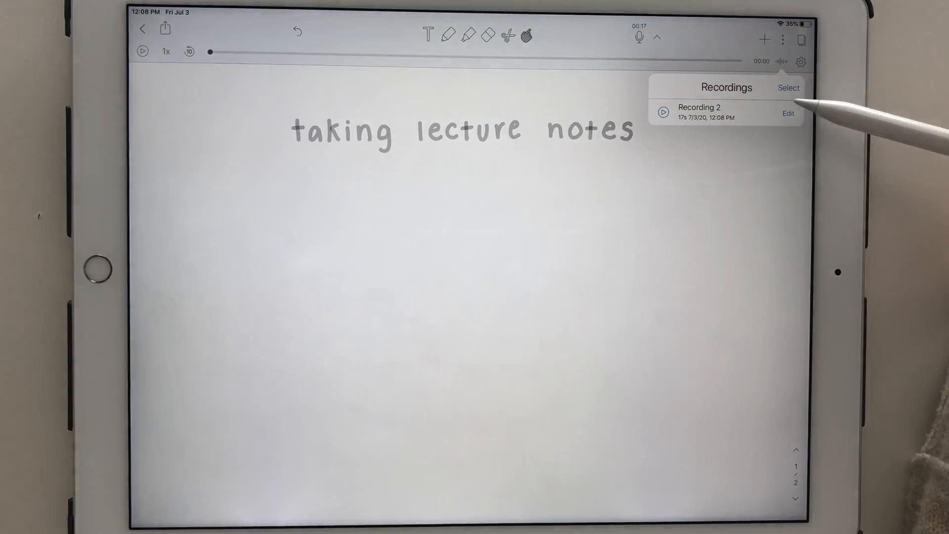
{"action": "left_click", "coordinate": [802, 61]}
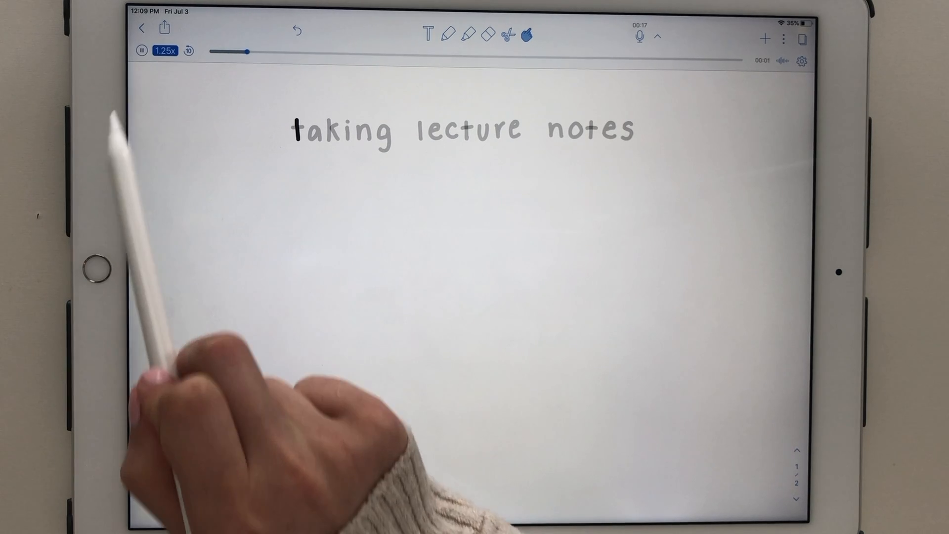
{"action": "left_click", "coordinate": [168, 51]}
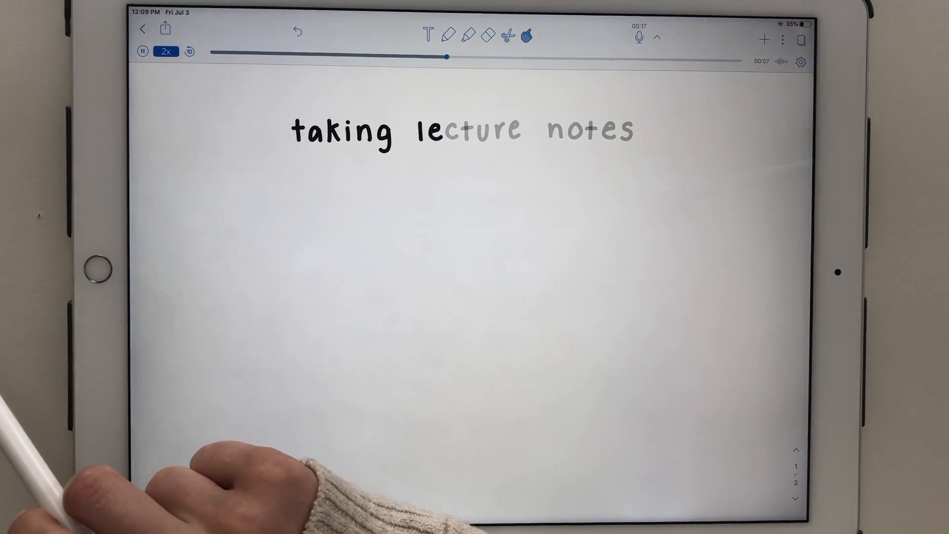
Insert a pink grid photo captioned 'Picture', then preview the GIF and Web Clip options
{"action": "left_click", "coordinate": [764, 41]}
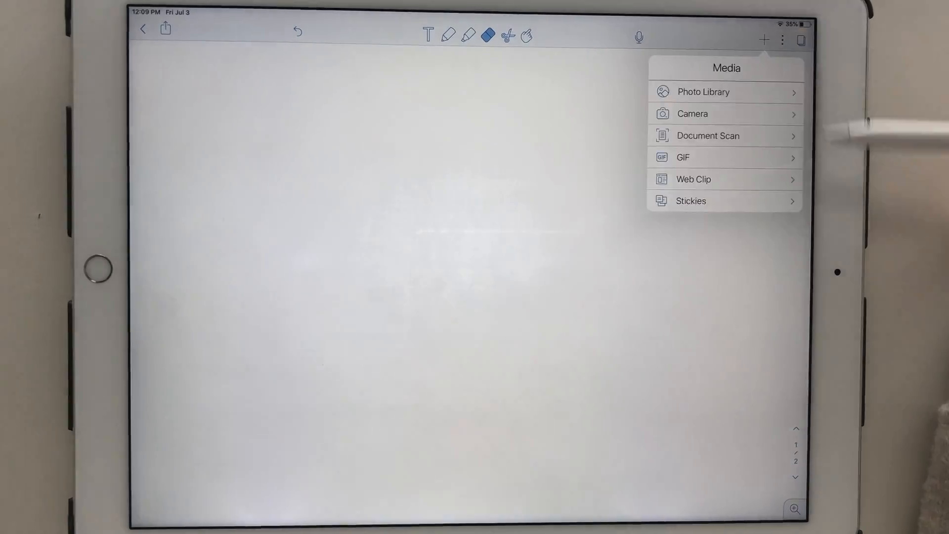
{"action": "left_click", "coordinate": [703, 92]}
{"action": "type", "text": "Pict"}
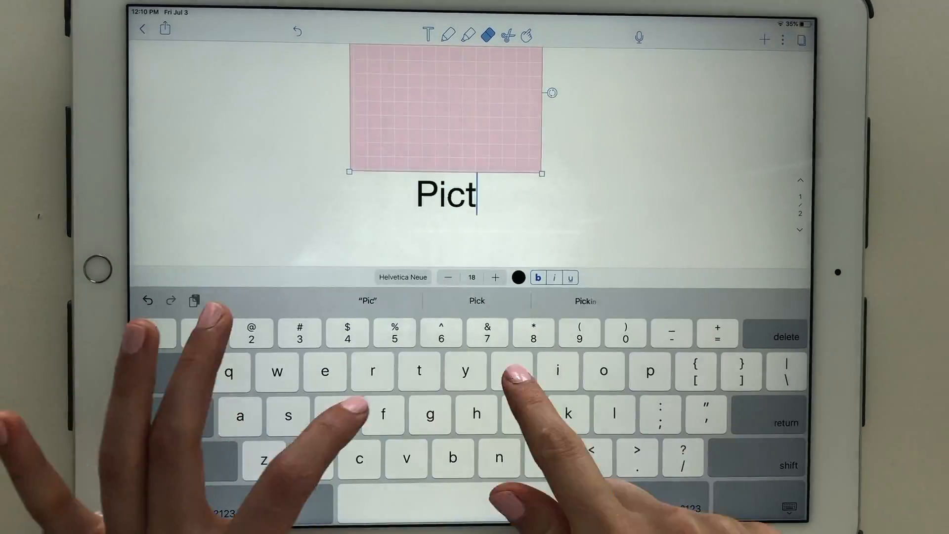
{"action": "left_click", "coordinate": [764, 40]}
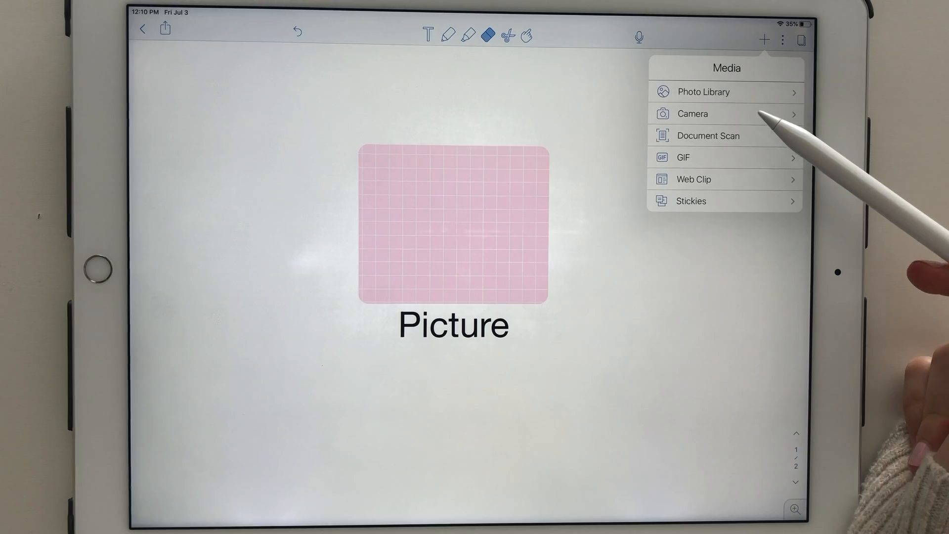
{"action": "left_click", "coordinate": [683, 157]}
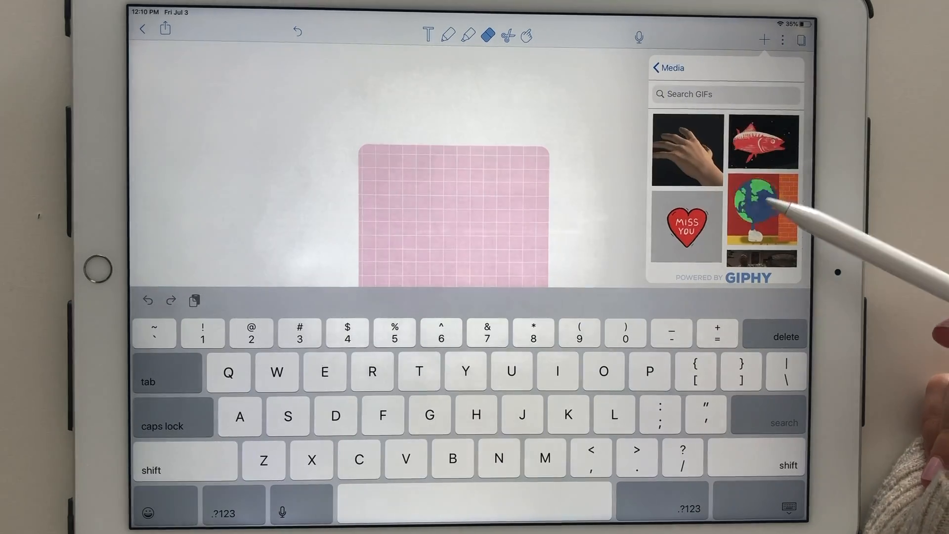
{"action": "left_click", "coordinate": [665, 68]}
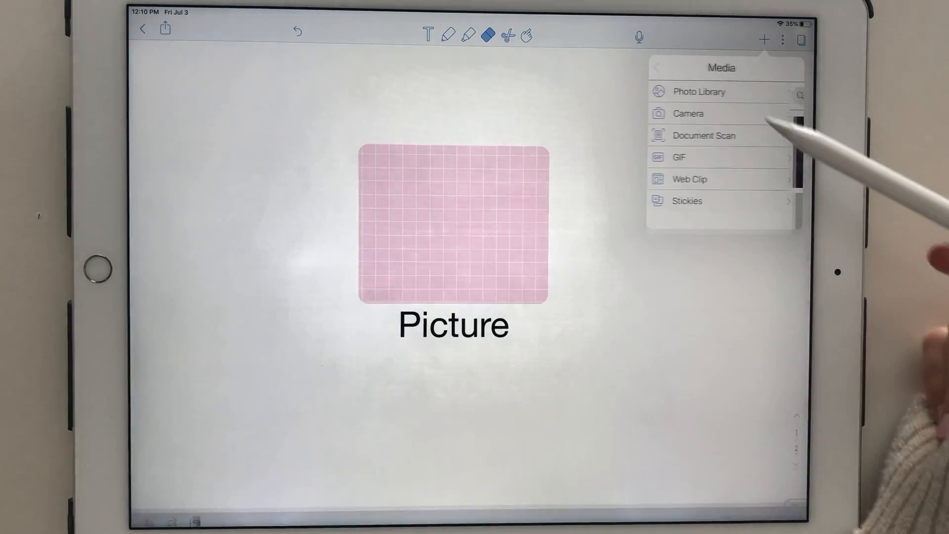
{"action": "left_click", "coordinate": [690, 179]}
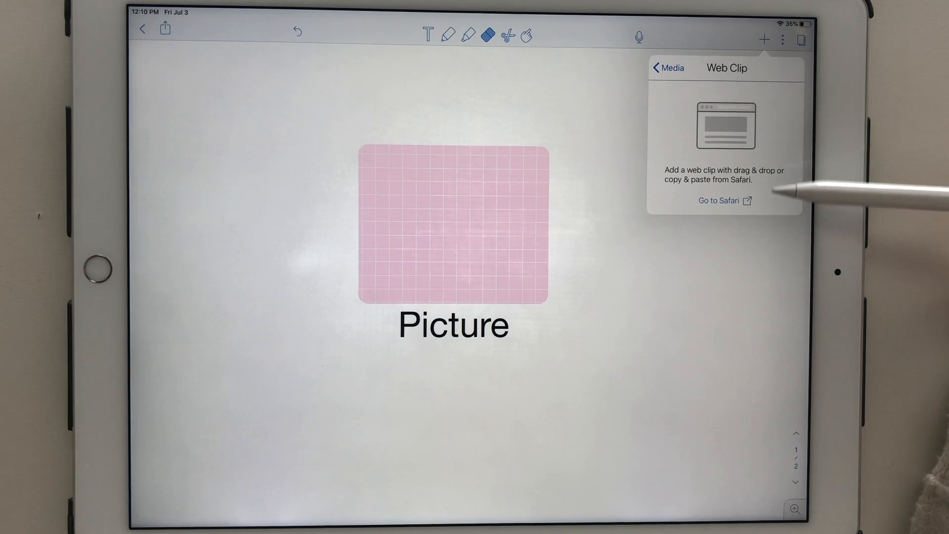
{"action": "left_click", "coordinate": [667, 68]}
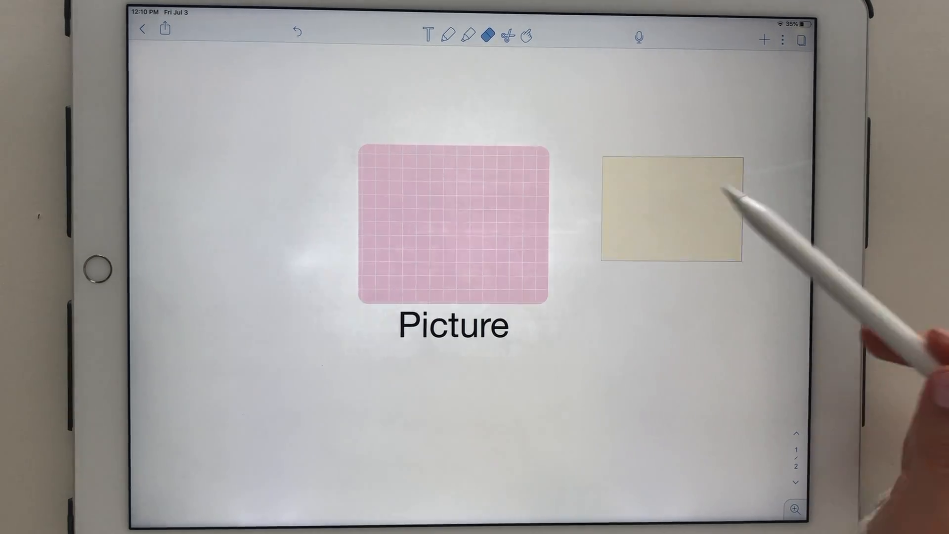
Add a sticky note reading 'question' and recolour it from lavender to pink
{"action": "left_click", "coordinate": [666, 206]}
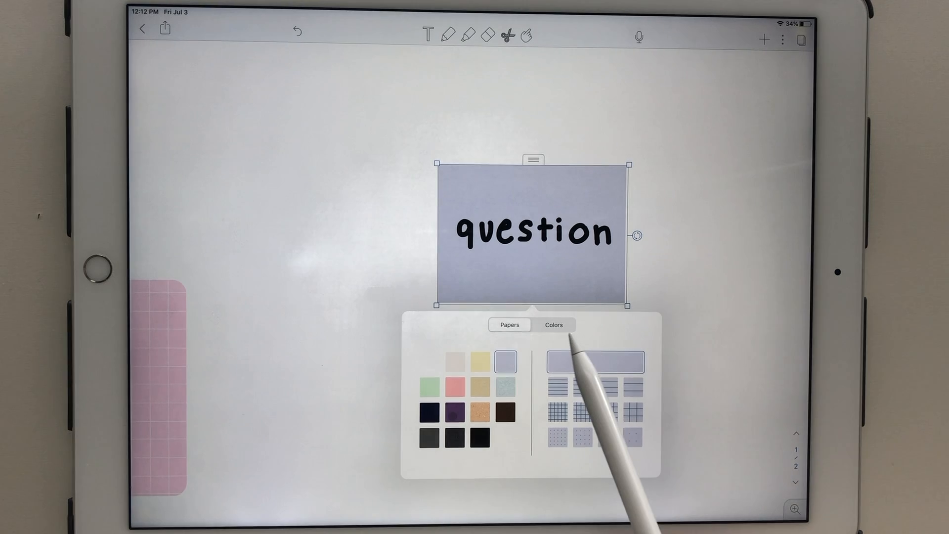
{"action": "left_click", "coordinate": [505, 361]}
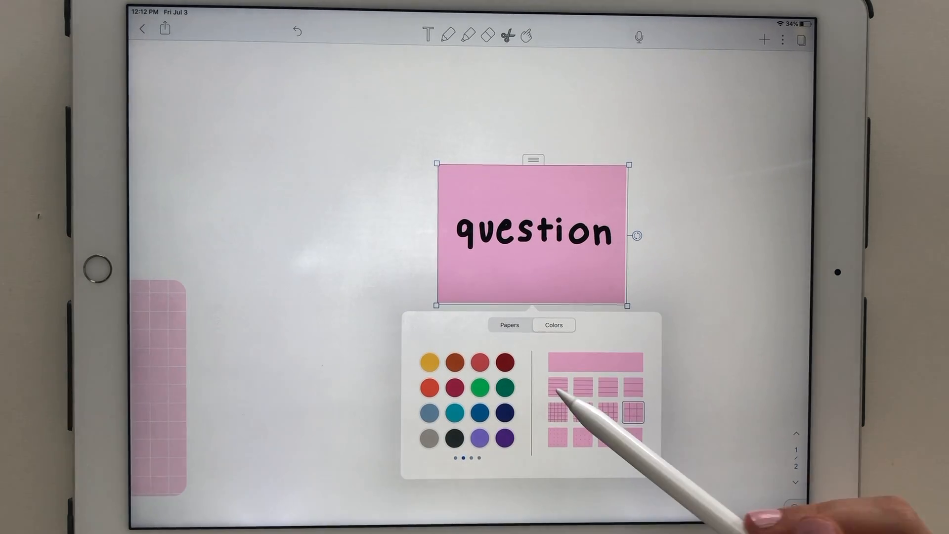
Try narrow lined, wide-ruled and square grid paper, settling on the dot grid
{"action": "left_click", "coordinate": [782, 40]}
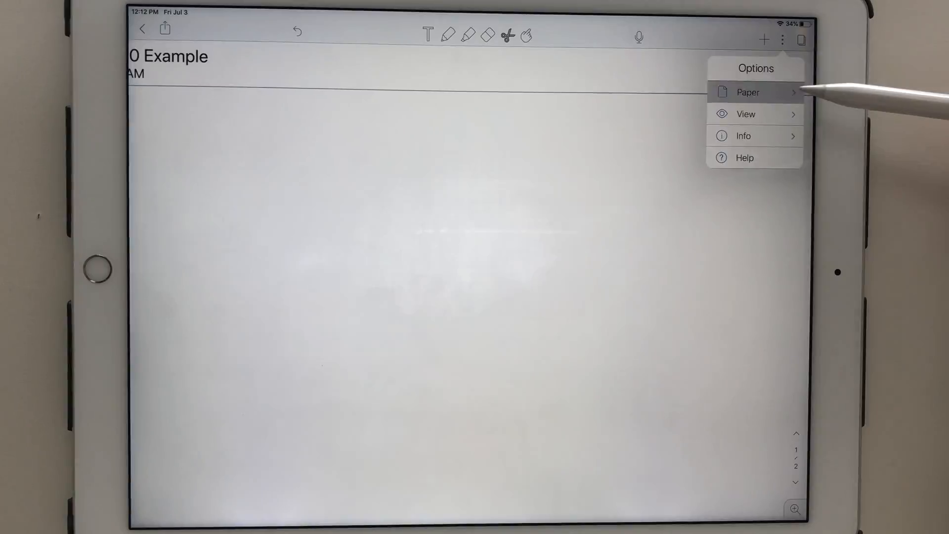
{"action": "left_click", "coordinate": [749, 92]}
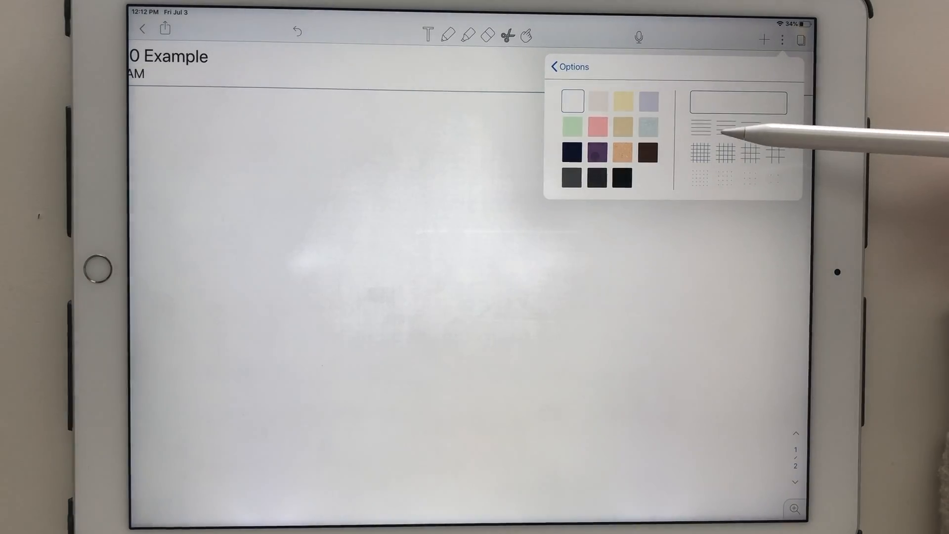
{"action": "left_click", "coordinate": [696, 127]}
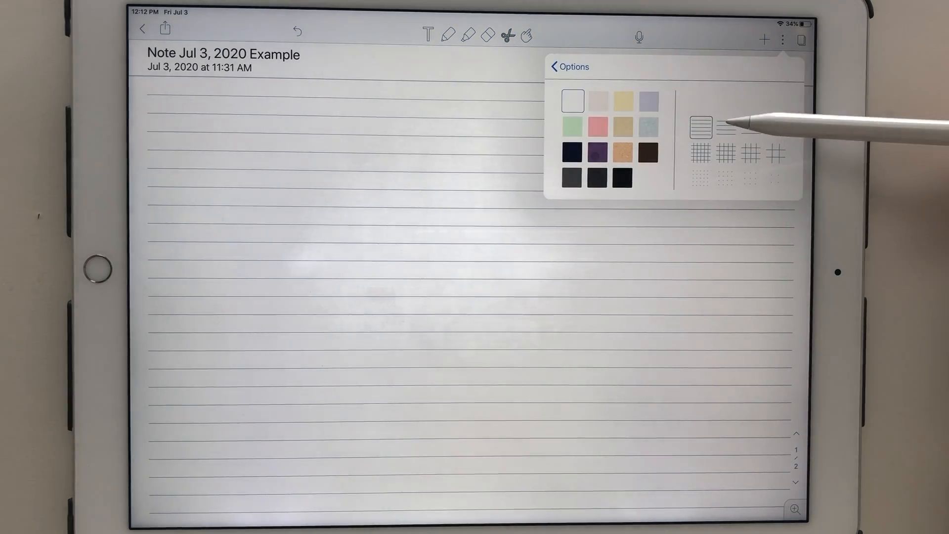
{"action": "left_click", "coordinate": [777, 127]}
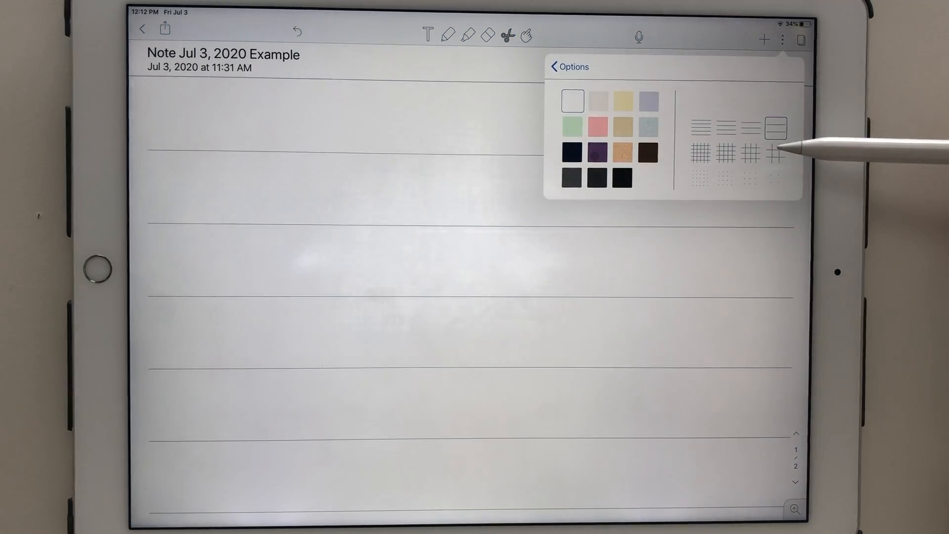
{"action": "left_click", "coordinate": [776, 154]}
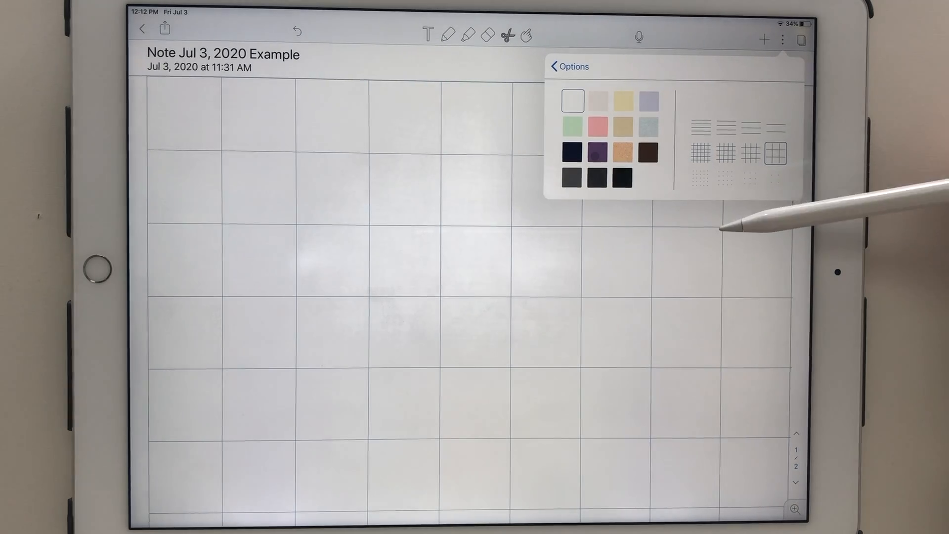
{"action": "left_click", "coordinate": [696, 180]}
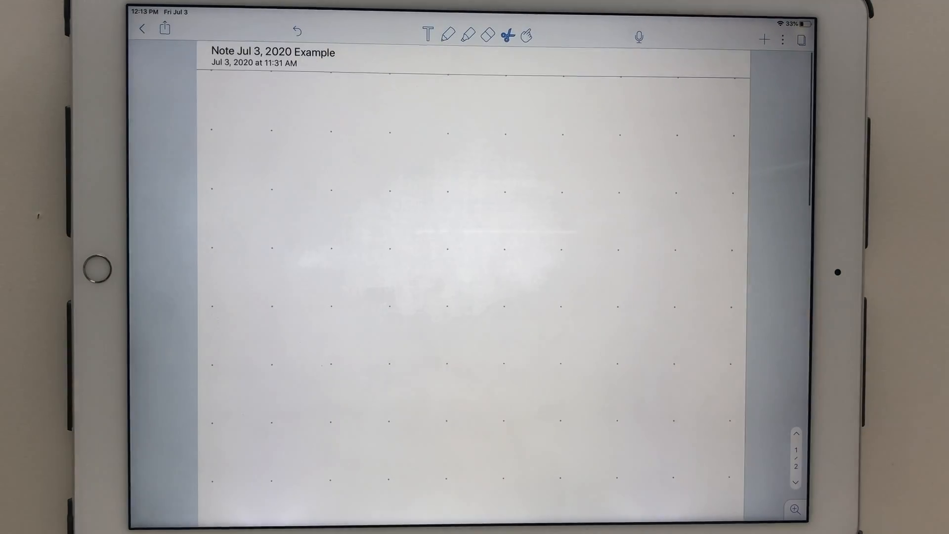
{"action": "left_click", "coordinate": [801, 39]}
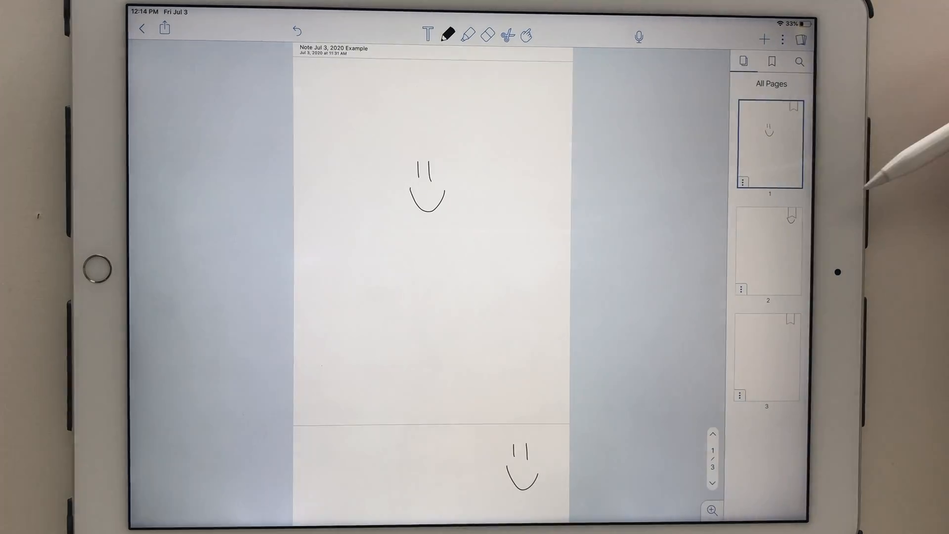
View only the bookmarked page thumbnails, then return to all page thumbnails
{"action": "left_click", "coordinate": [771, 61]}
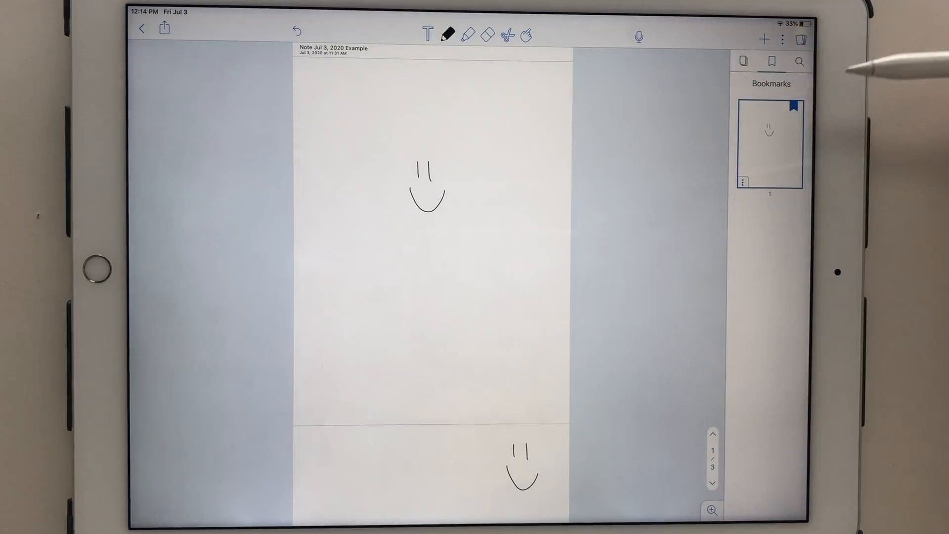
{"action": "left_click", "coordinate": [743, 61]}
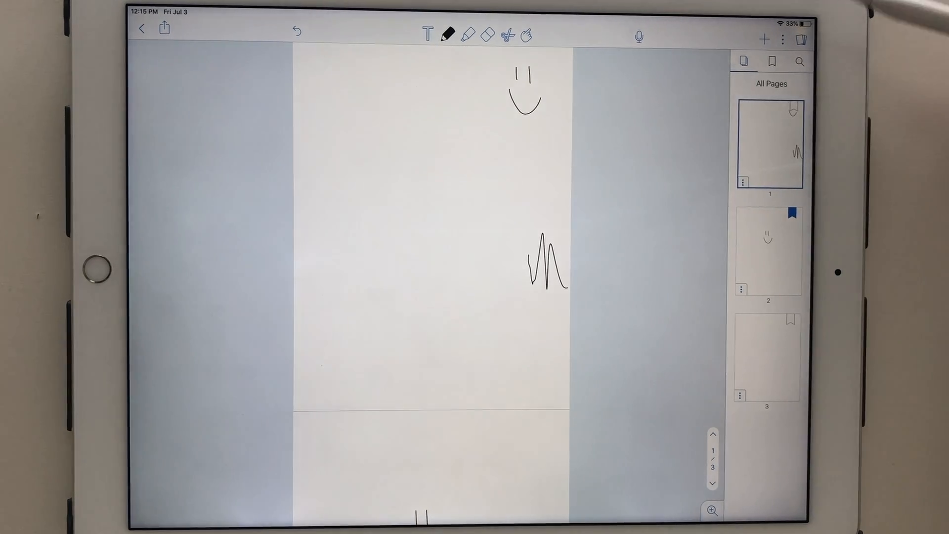
{"action": "left_click", "coordinate": [800, 61]}
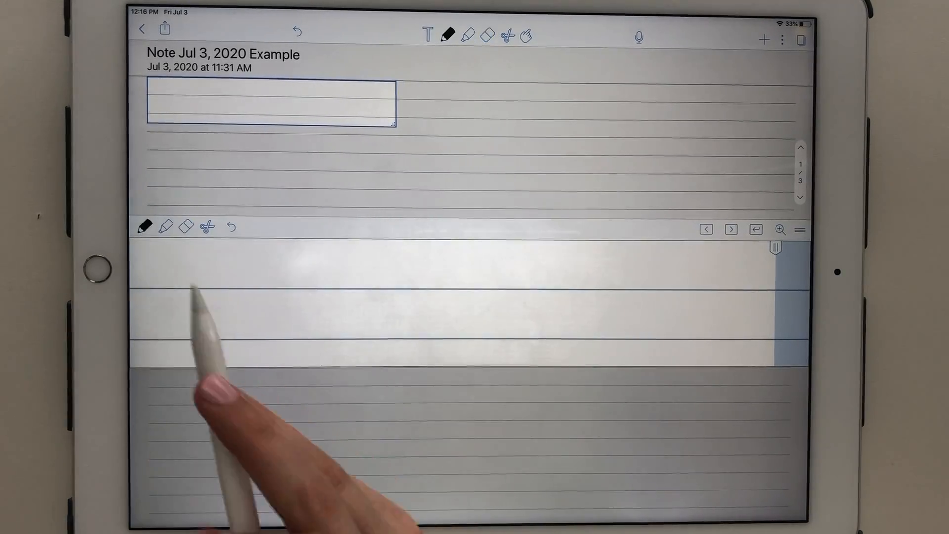
Handwrite in the zoom window that the zoom tool is easy and moves the paper automatically
{"action": "type", "text": "wr"}
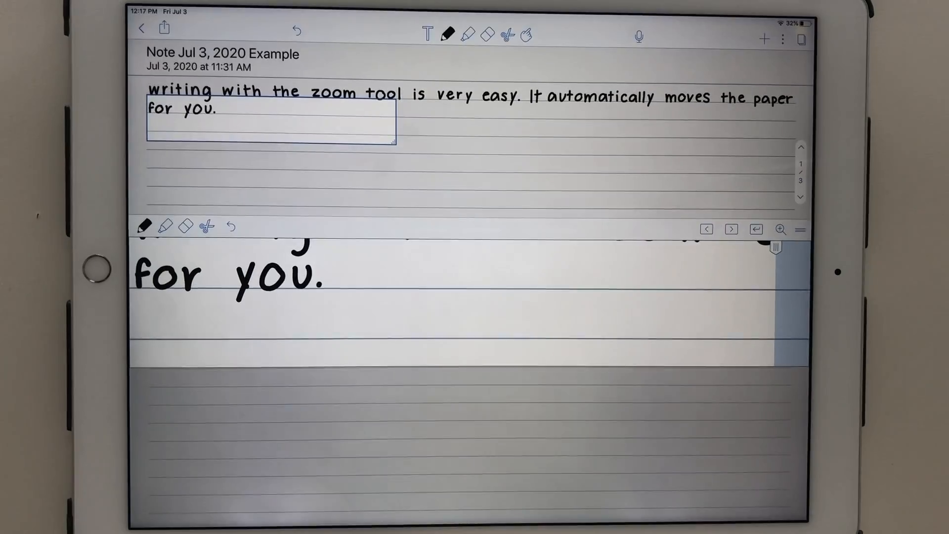
{"action": "left_click", "coordinate": [731, 229]}
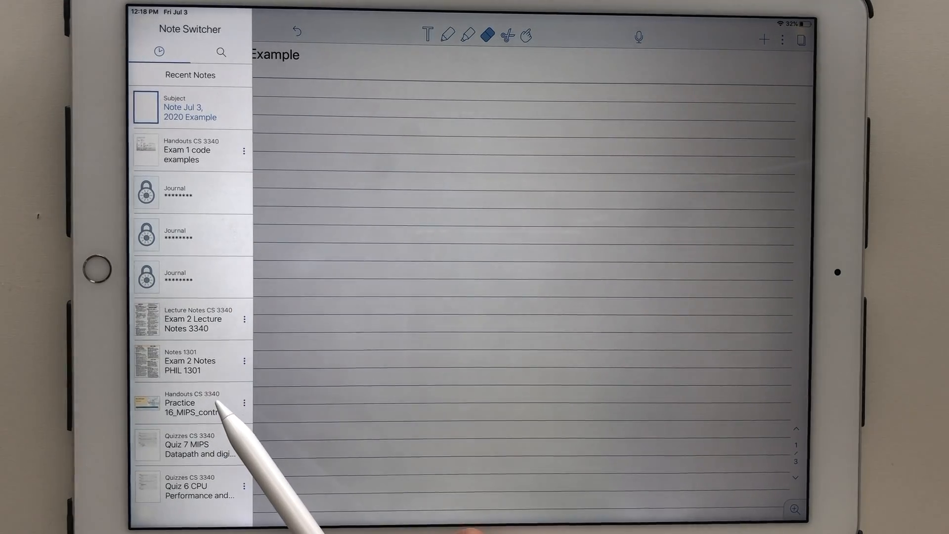
Show Practice 16_MIPS_control_signals on the left in split view beside the example note
{"action": "left_click", "coordinate": [191, 402]}
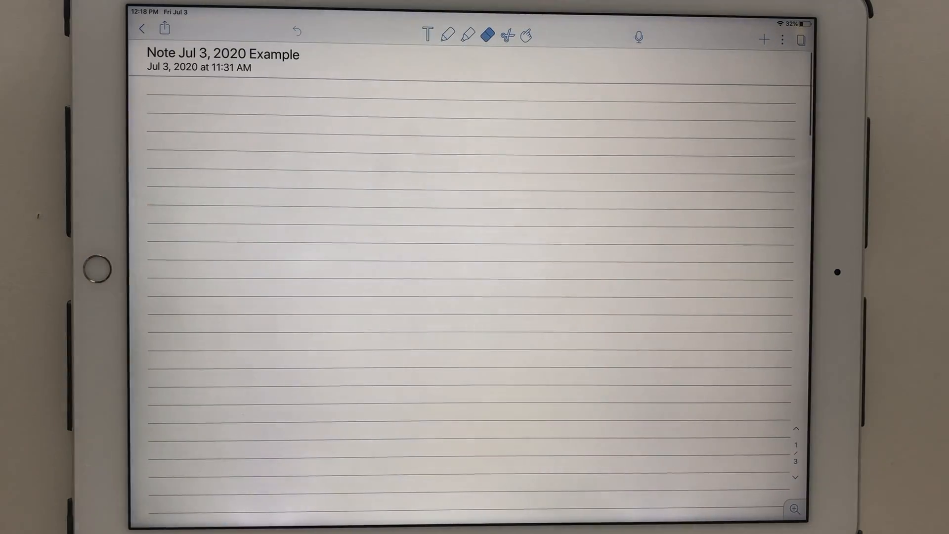
{"action": "left_click", "coordinate": [141, 29]}
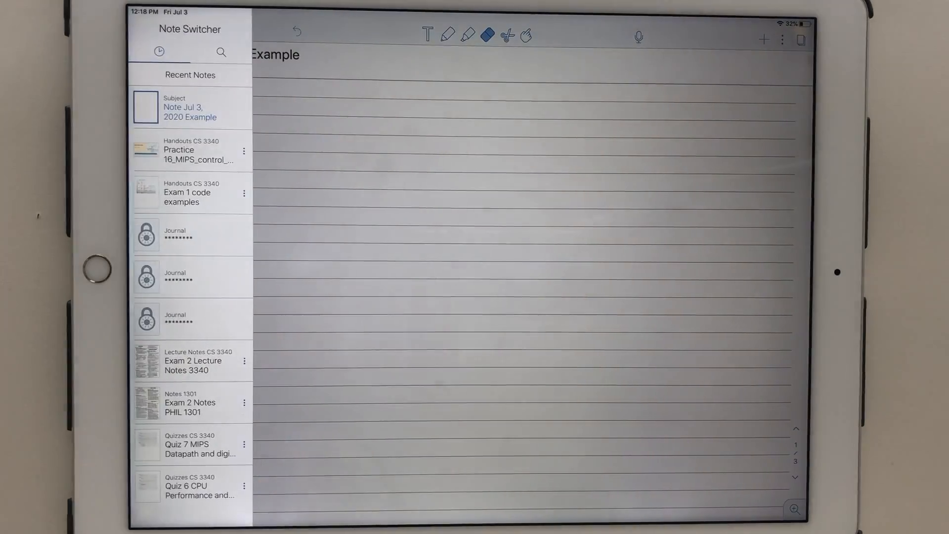
{"action": "left_click", "coordinate": [244, 151]}
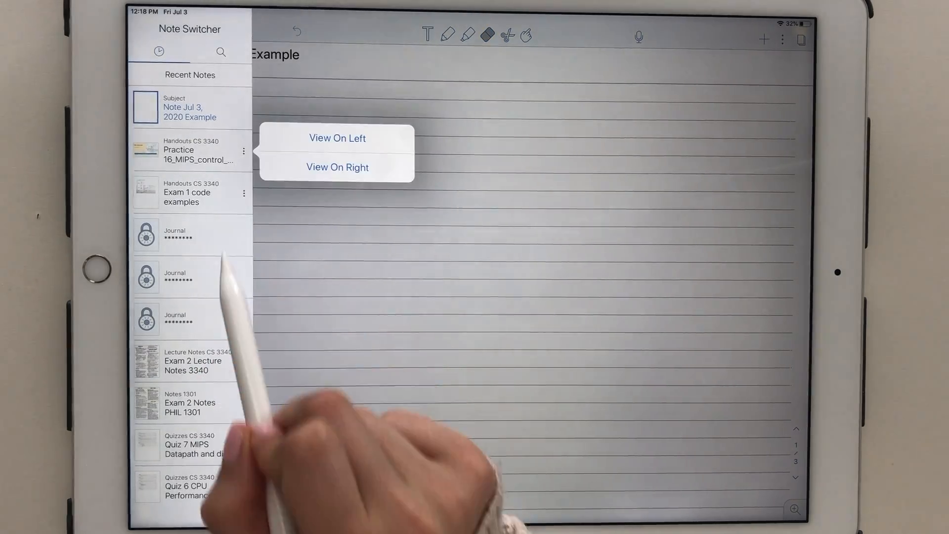
{"action": "left_click", "coordinate": [337, 167]}
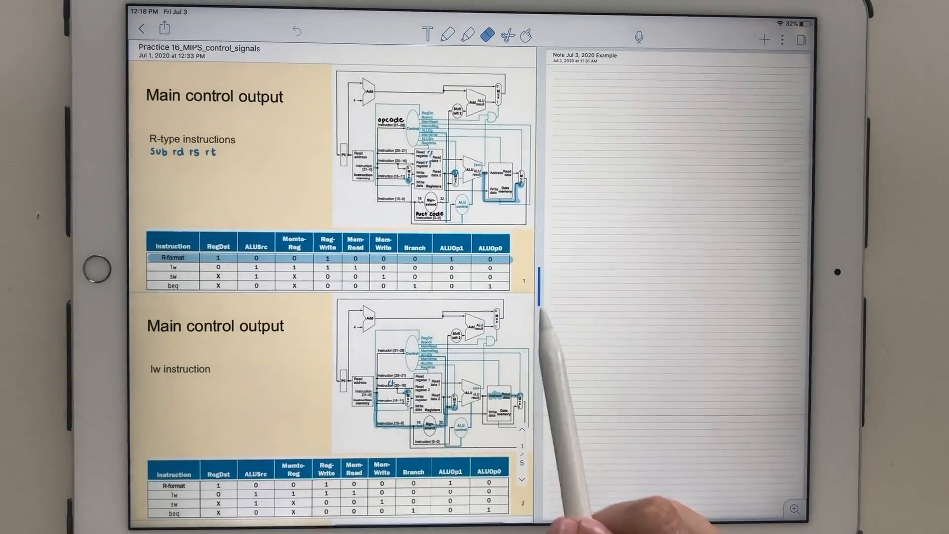
Search all notes for 'Data', review the matches, then cancel the search
{"action": "left_click", "coordinate": [141, 28]}
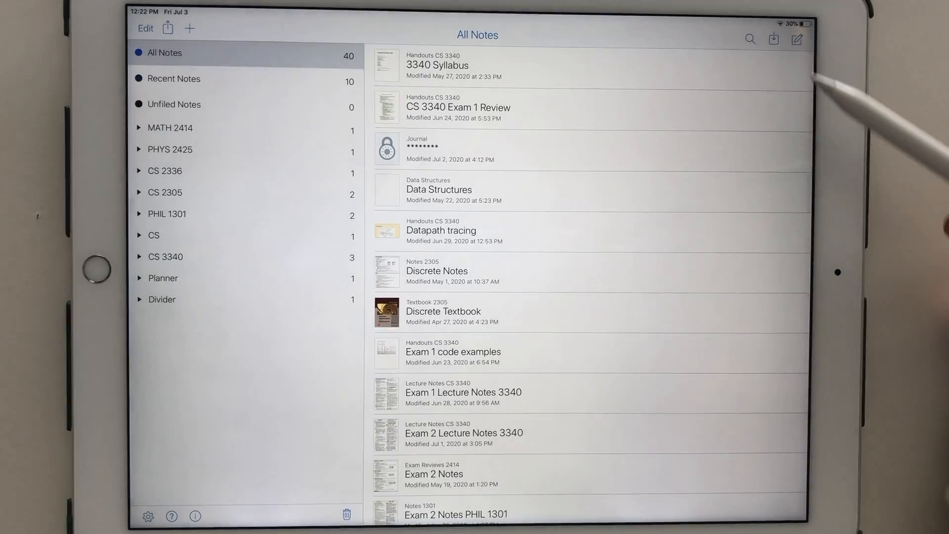
{"action": "type", "text": "Data"}
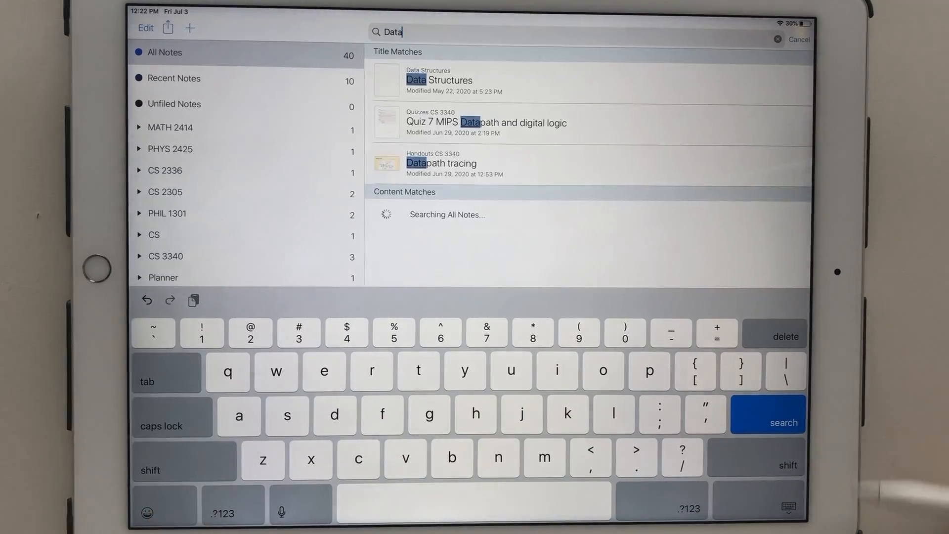
{"action": "left_click", "coordinate": [783, 415]}
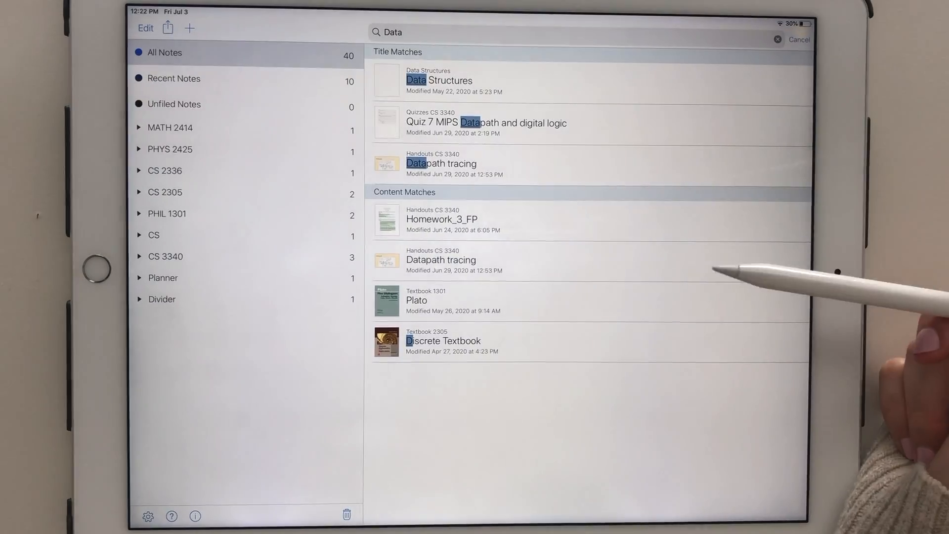
{"action": "left_click", "coordinate": [799, 39]}
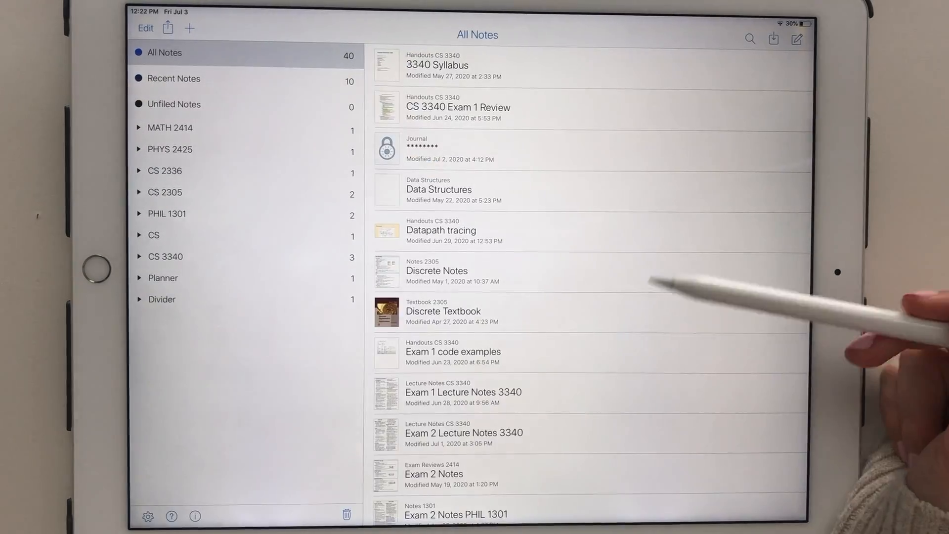
Open the Discrete Textbook and search its pages for 'Pige'
{"action": "left_click", "coordinate": [443, 311]}
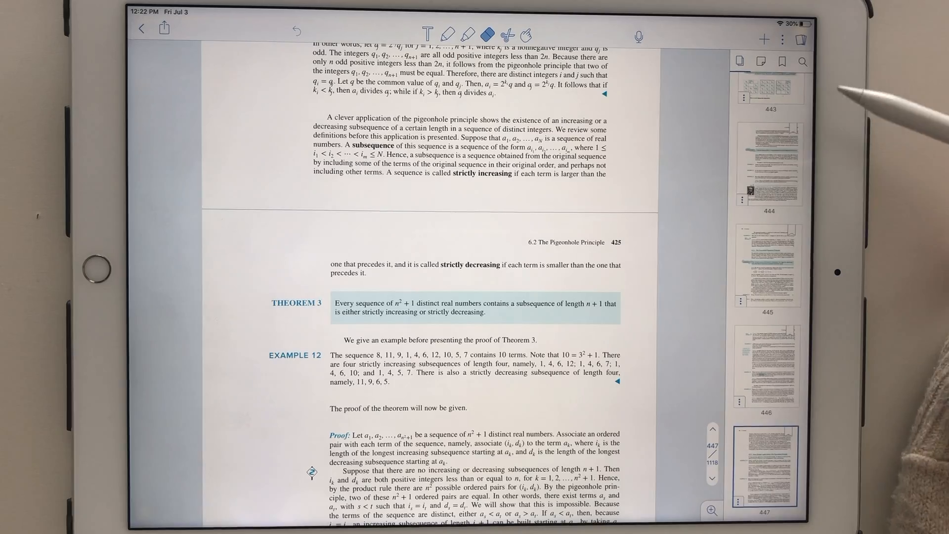
{"action": "left_click", "coordinate": [803, 62]}
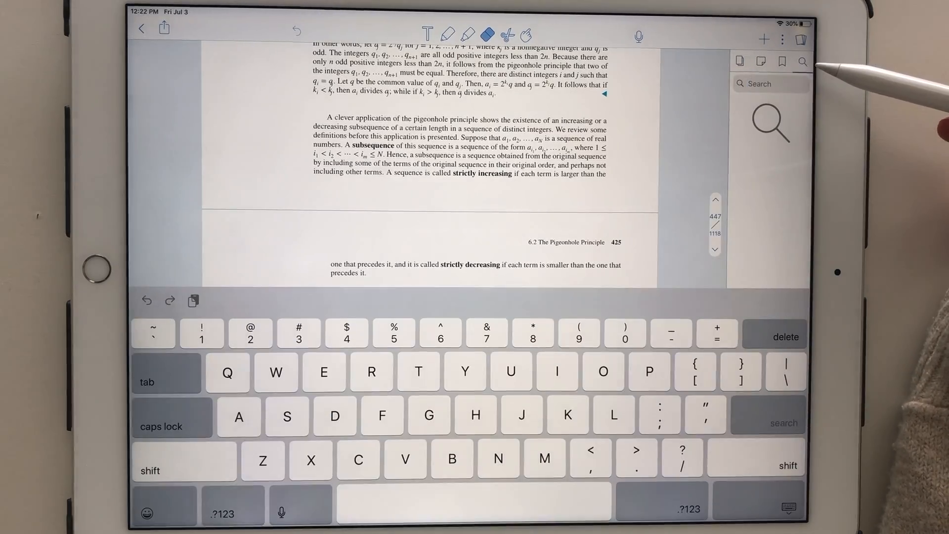
{"action": "type", "text": "Pige"}
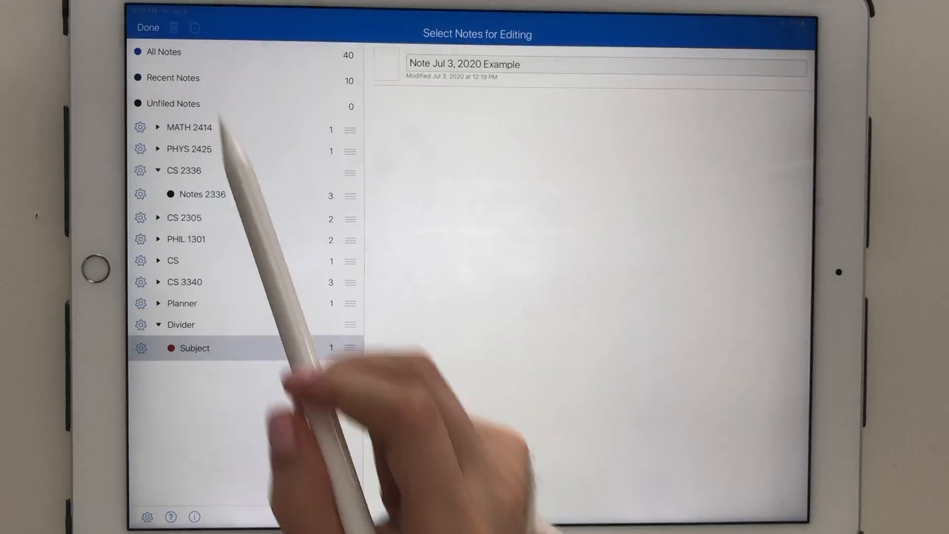
Recolour the Subject divider green, exit editing, and expand CS 3340 into its three dividers
{"action": "left_click", "coordinate": [140, 348]}
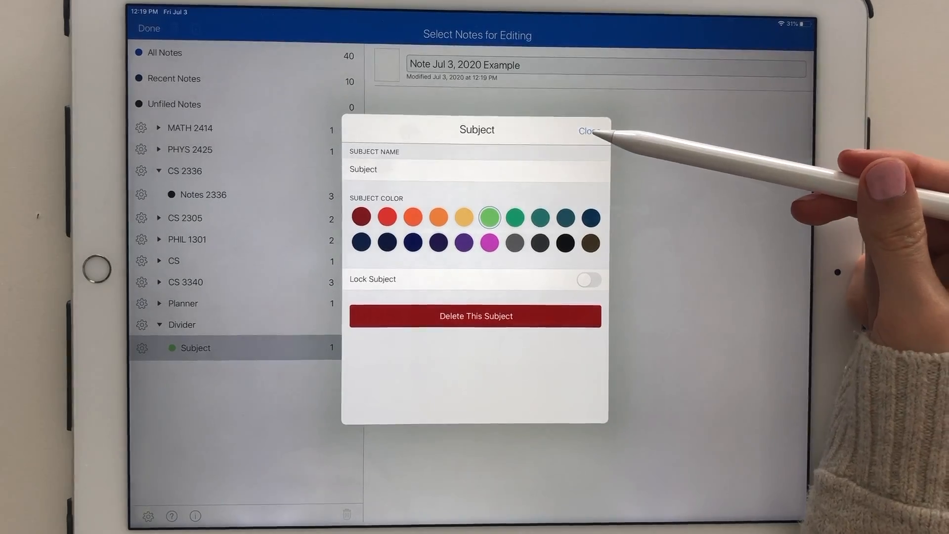
{"action": "left_click", "coordinate": [586, 130]}
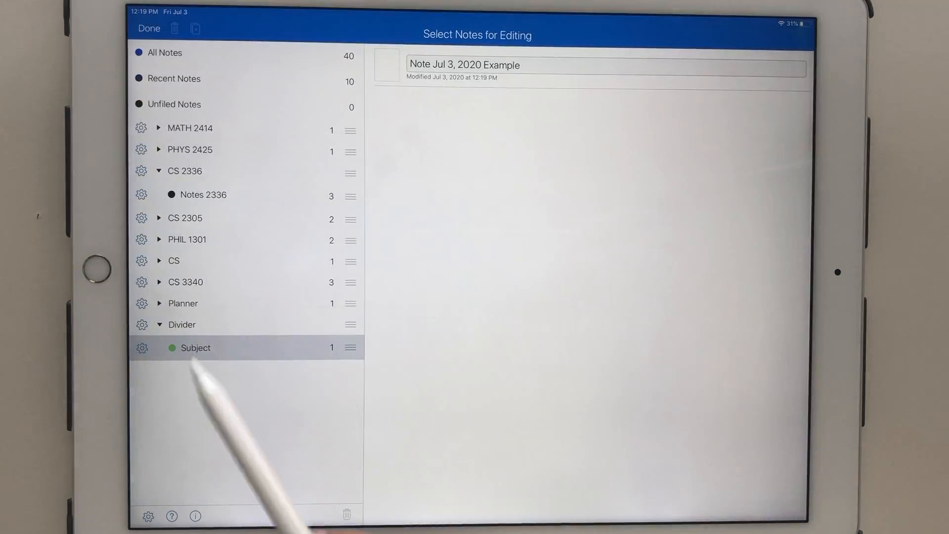
{"action": "left_click", "coordinate": [148, 28]}
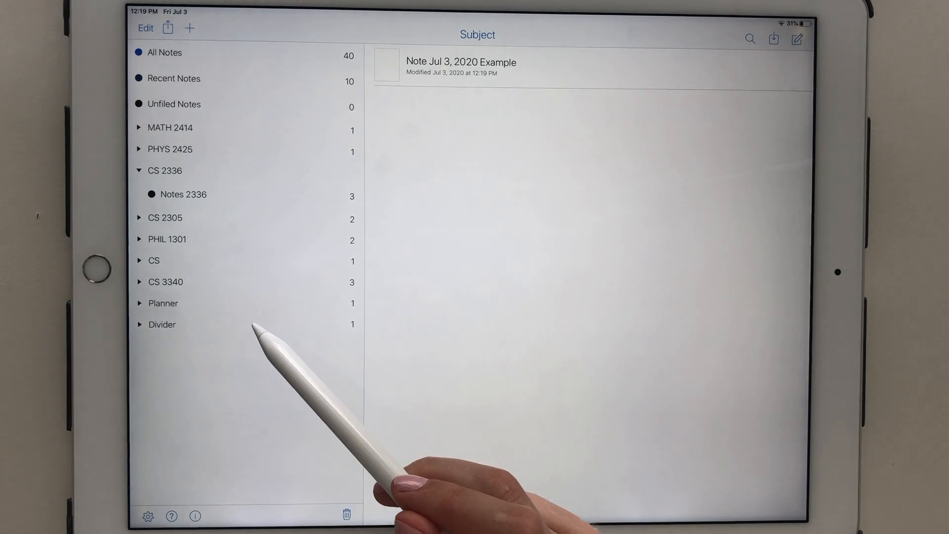
{"action": "left_click", "coordinate": [164, 282]}
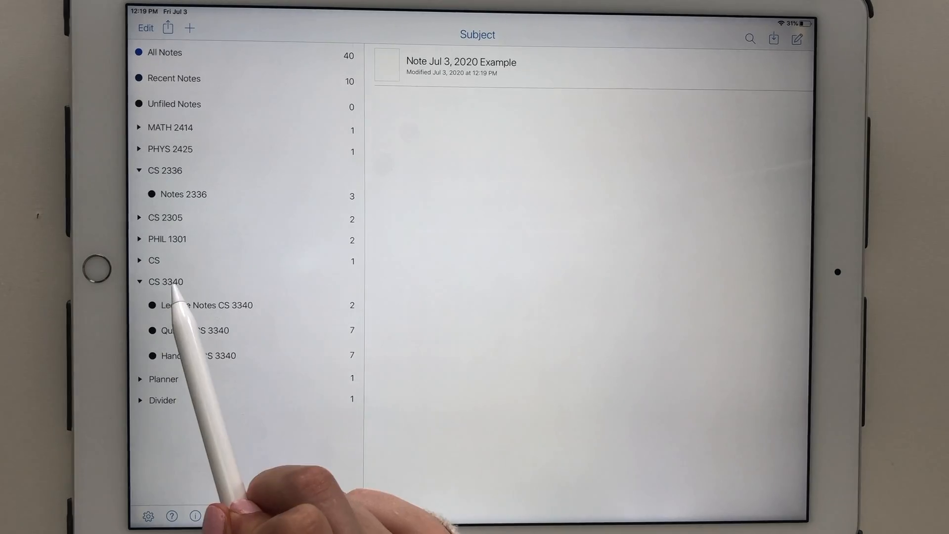
Open Settings on Themes and browse Light, Dark, Dark Blue and paid theme packs
{"action": "left_click", "coordinate": [148, 517]}
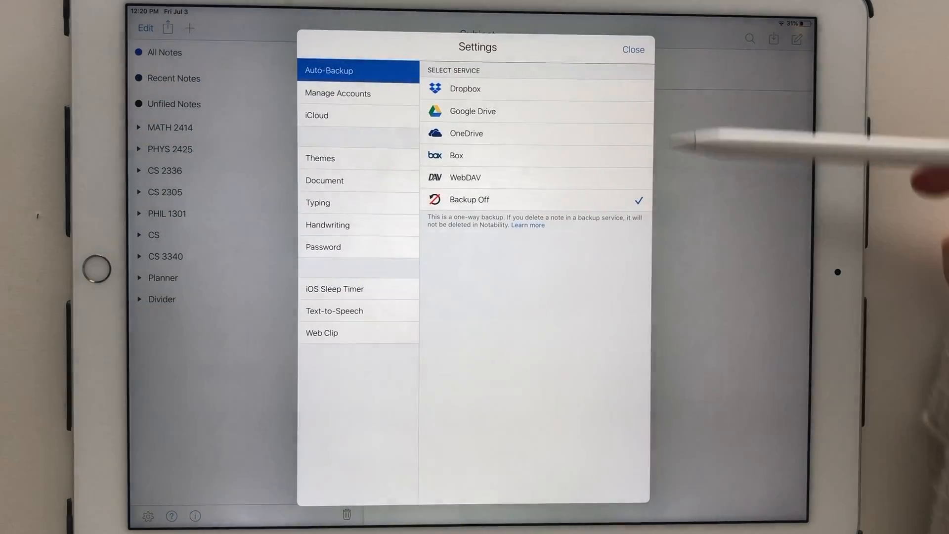
{"action": "mouse_move", "coordinate": [460, 181]}
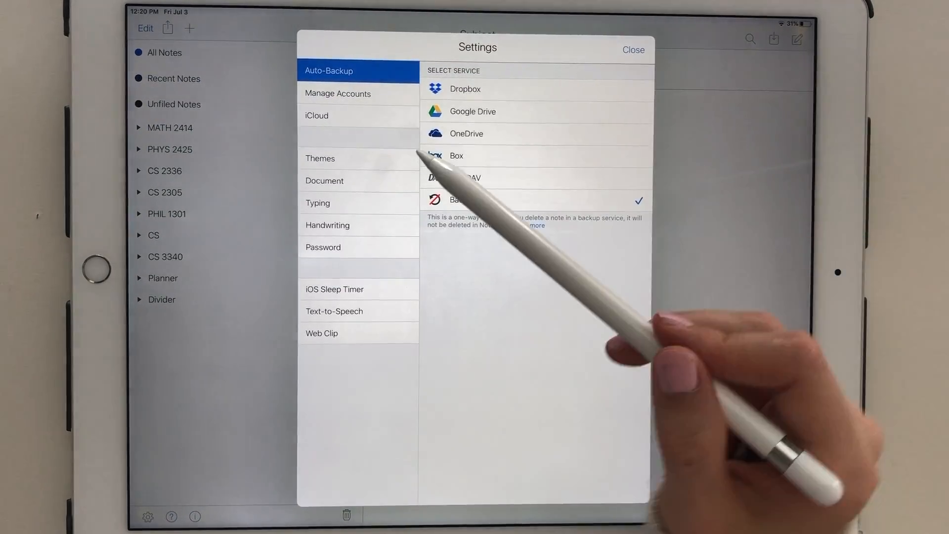
{"action": "left_click", "coordinate": [321, 158]}
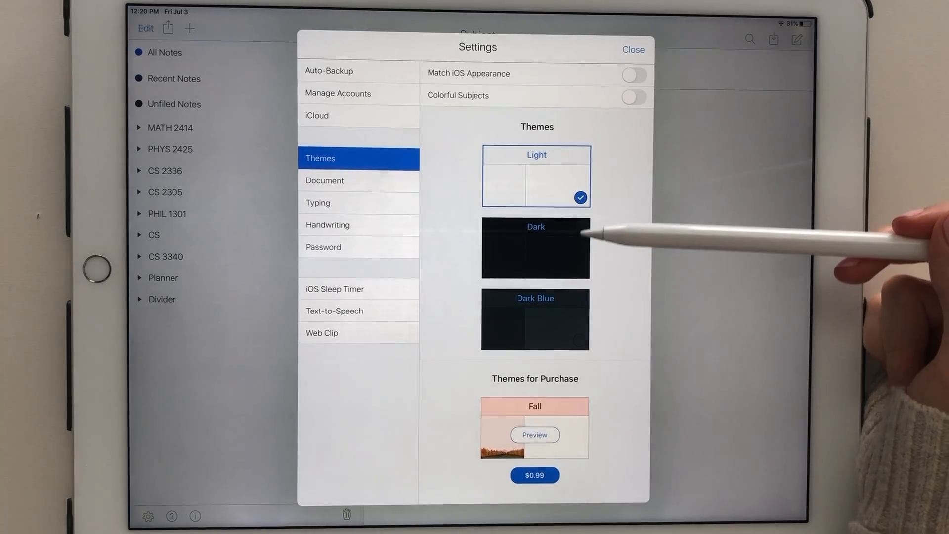
{"action": "scroll", "scroll_direction": "down", "scroll_amount": 3}
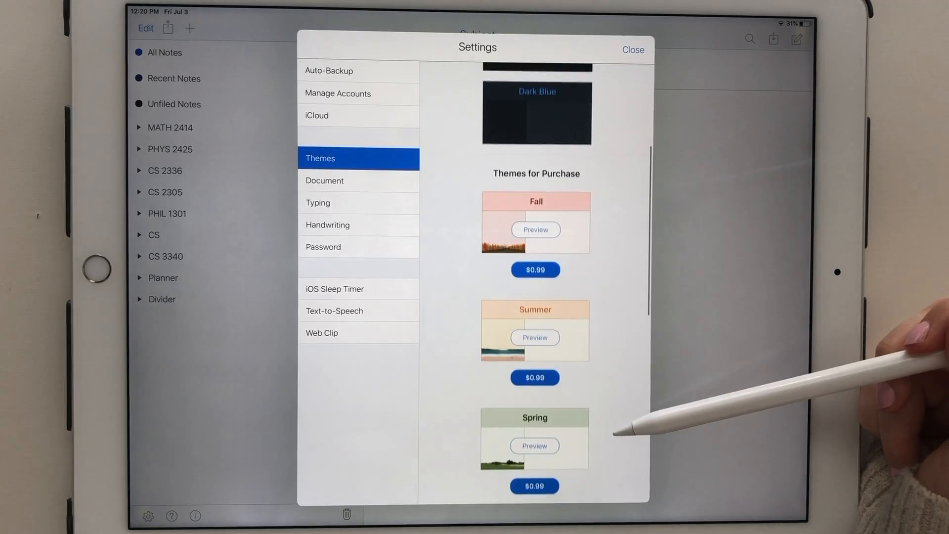
{"action": "scroll", "scroll_direction": "down", "scroll_amount": 3}
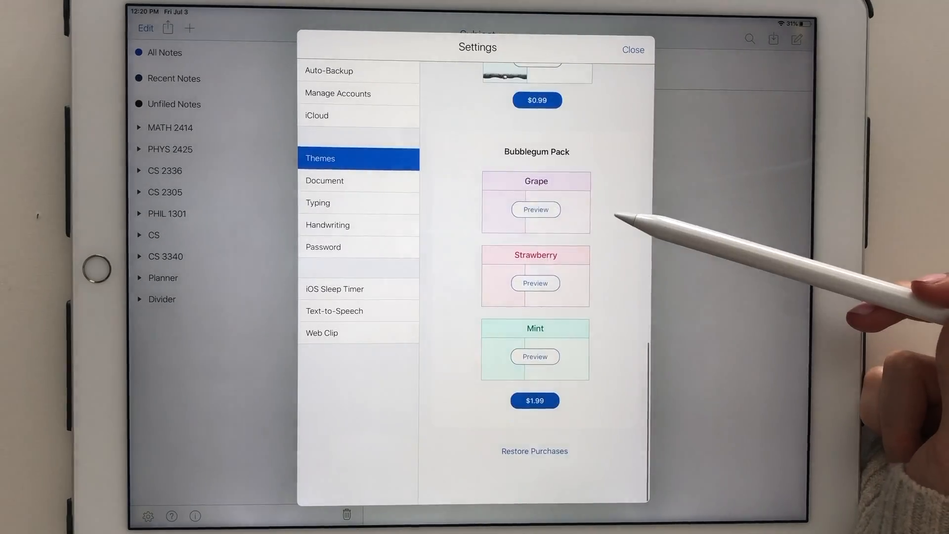
{"action": "scroll", "scroll_direction": "up", "scroll_amount": 3}
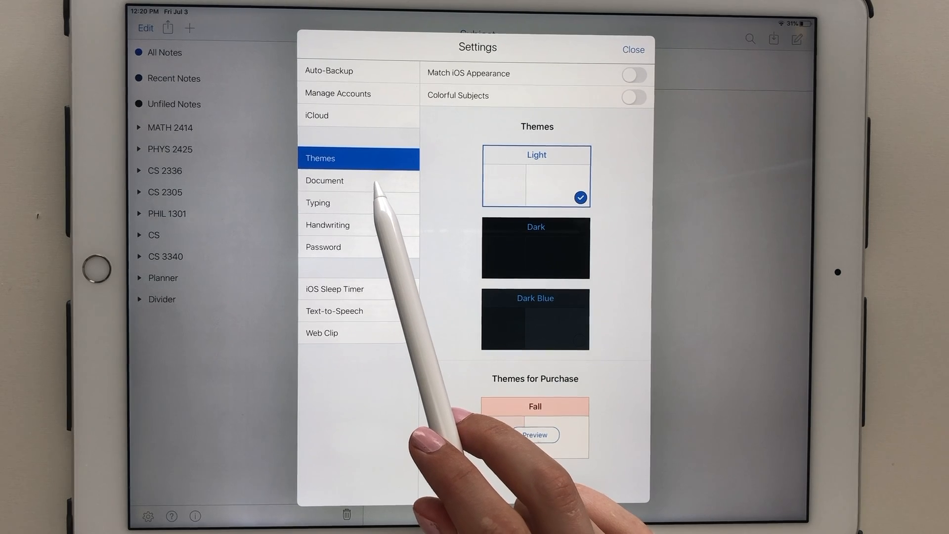
Toggle colourful subjects on and off, then view Typing defaults (Helvetica Neue, size 12)
{"action": "left_click", "coordinate": [632, 98]}
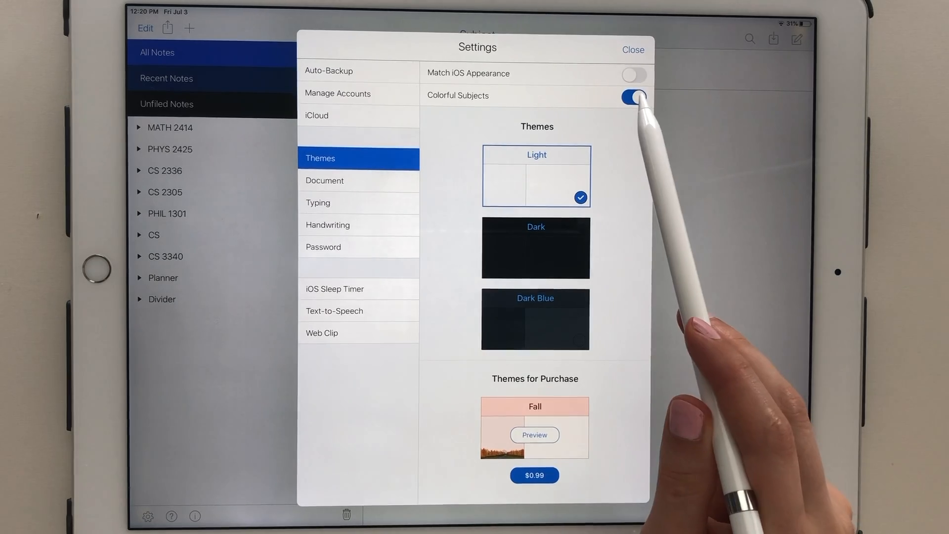
{"action": "left_click", "coordinate": [325, 180]}
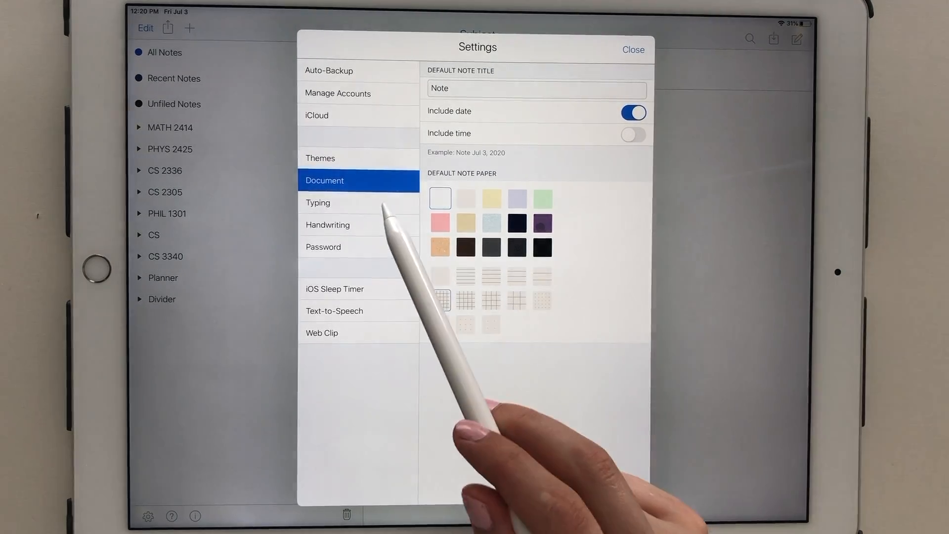
{"action": "left_click", "coordinate": [317, 202]}
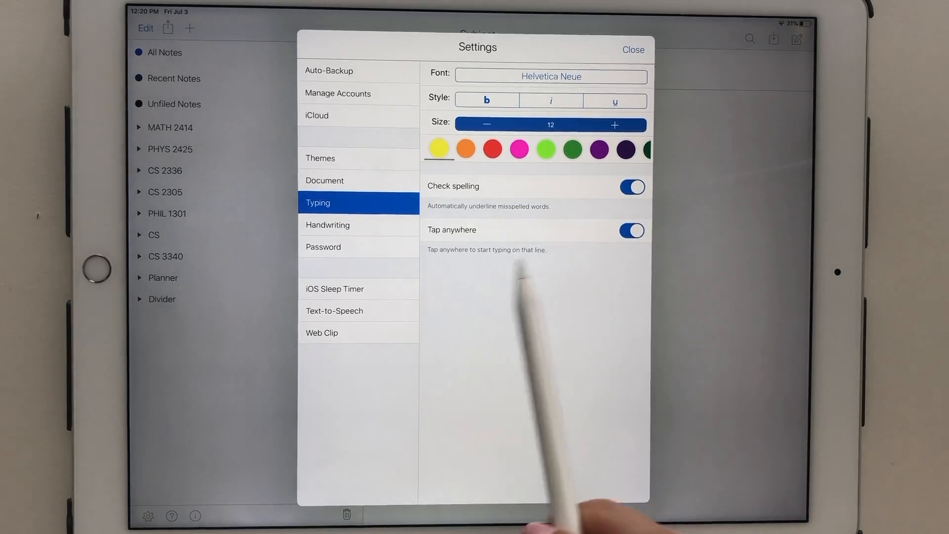
Review the Password, iOS Sleep Timer, Text-to-Speech and Web Clip settings, then close Settings
{"action": "left_click", "coordinate": [329, 225]}
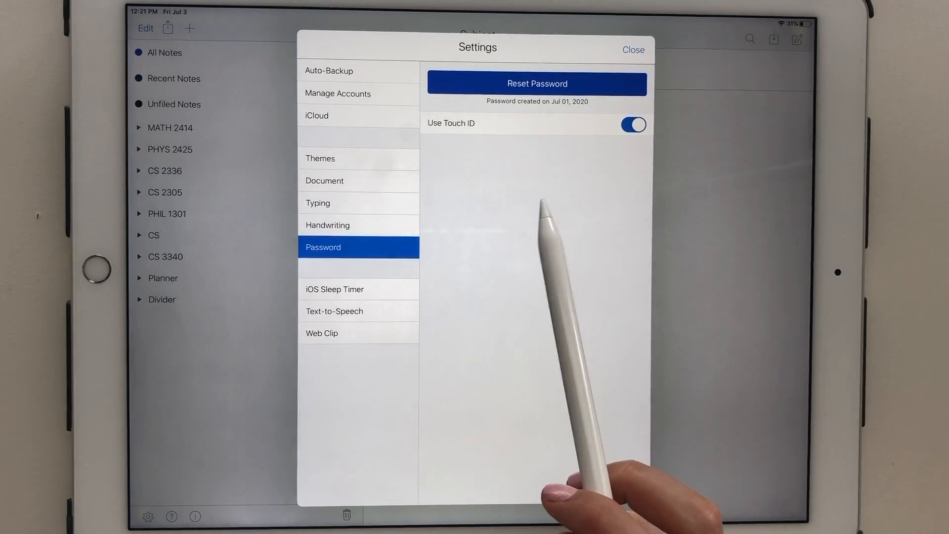
{"action": "mouse_move", "coordinate": [376, 297]}
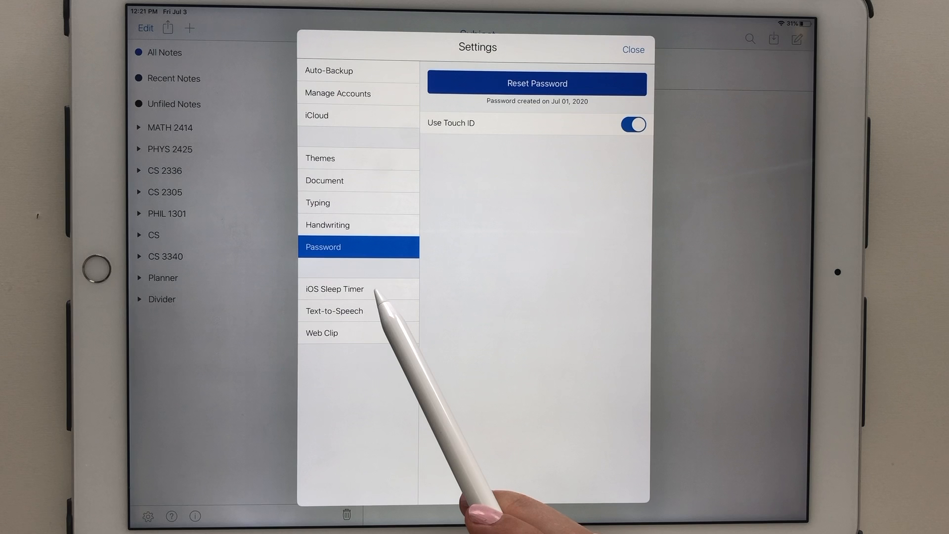
{"action": "left_click", "coordinate": [334, 289]}
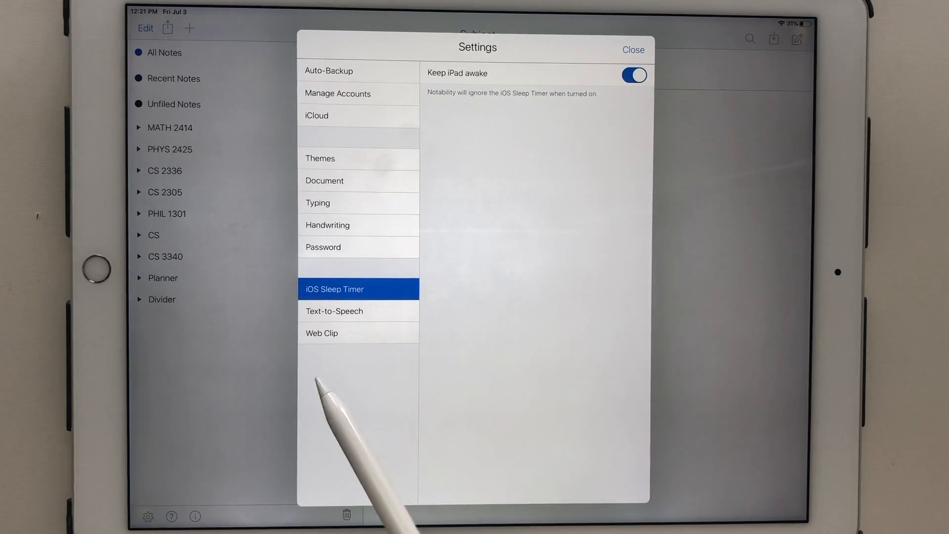
{"action": "mouse_move", "coordinate": [357, 315]}
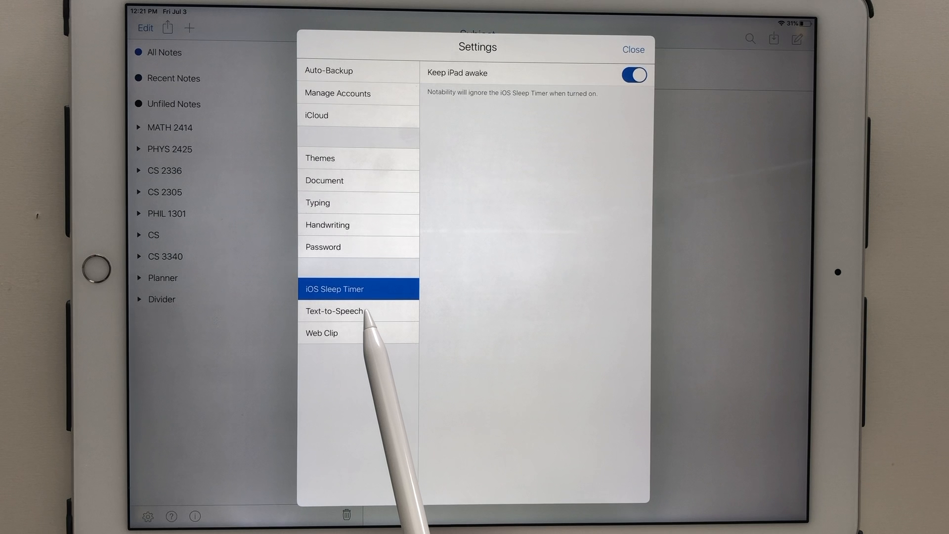
{"action": "left_click", "coordinate": [334, 311]}
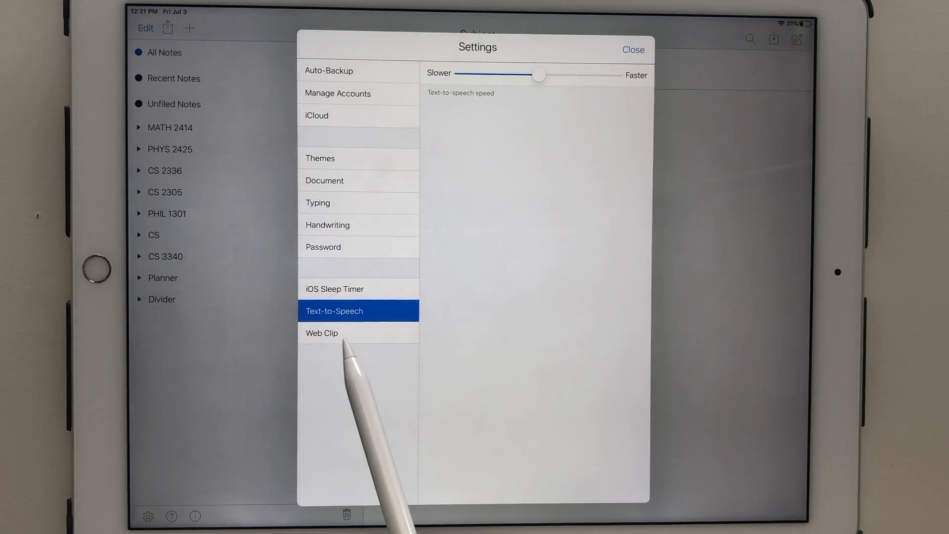
{"action": "left_click", "coordinate": [322, 332]}
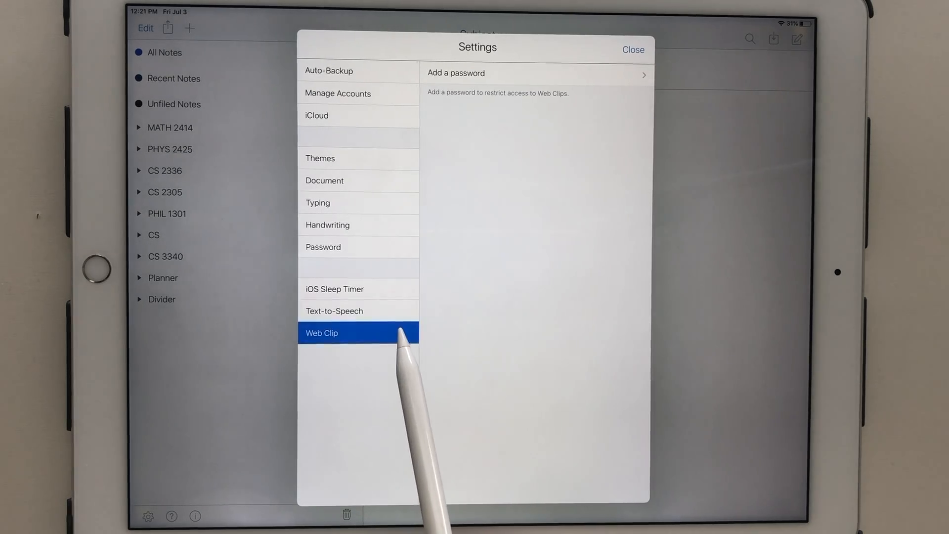
{"action": "left_click", "coordinate": [632, 50]}
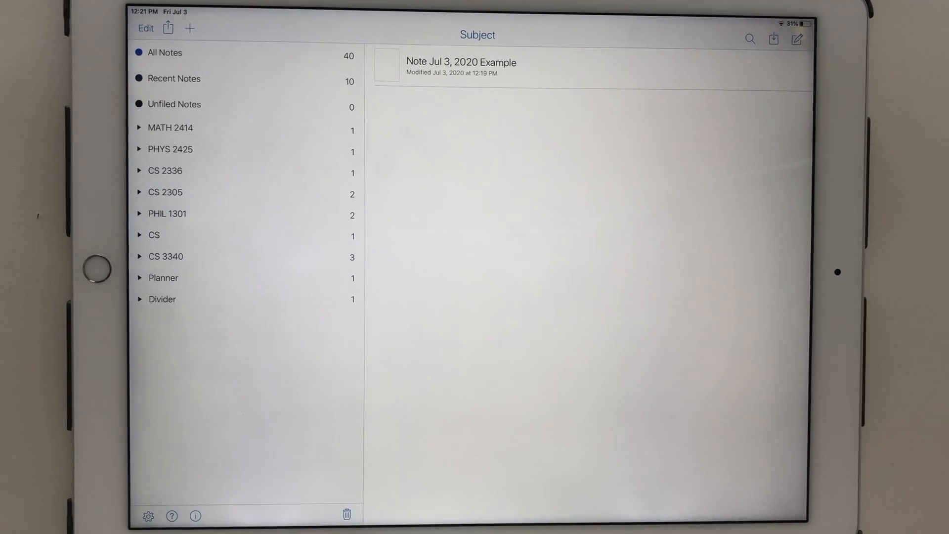
View the Recently Deleted notes list, then dismiss it with Done
{"action": "left_click", "coordinate": [346, 515]}
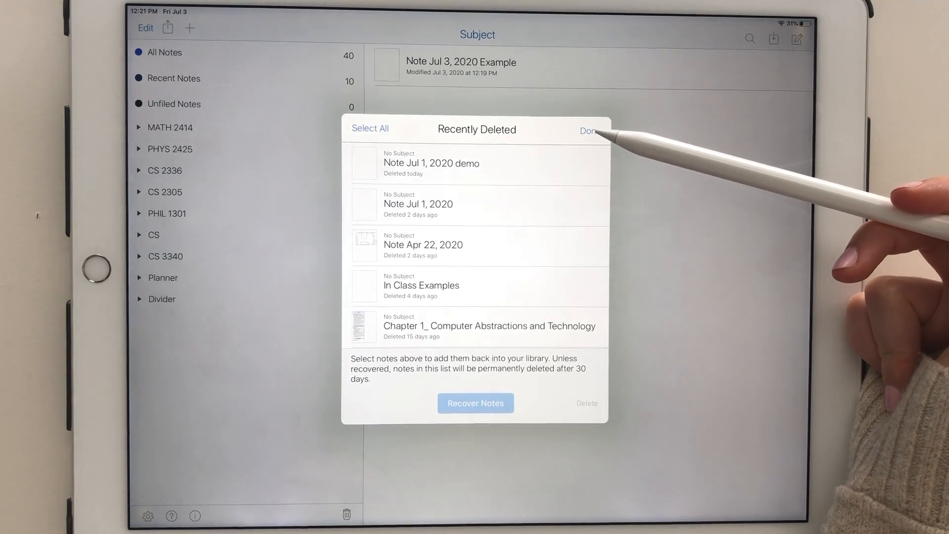
{"action": "left_click", "coordinate": [587, 130]}
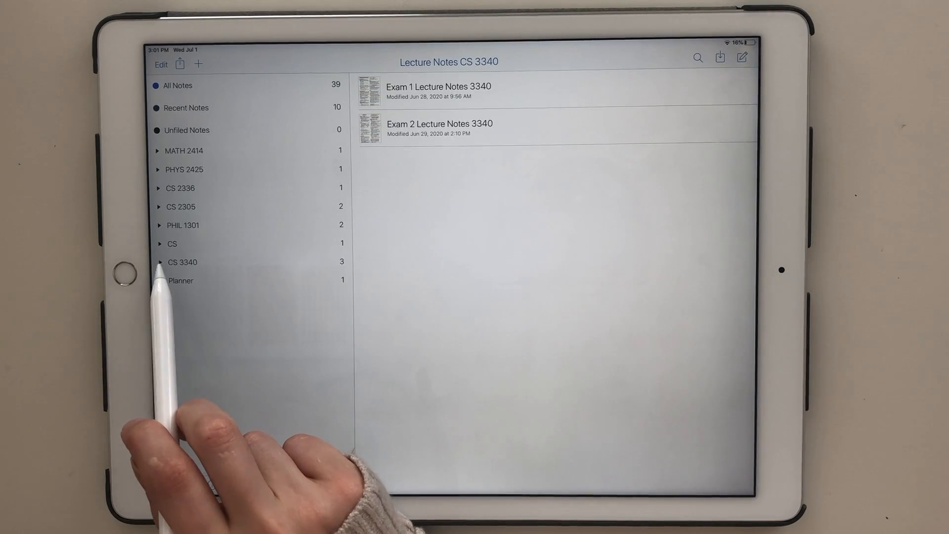
Expand CS 3340 and browse its Handouts CS 3340 and Quizzes CS 3340 dividers
{"action": "left_click", "coordinate": [182, 262]}
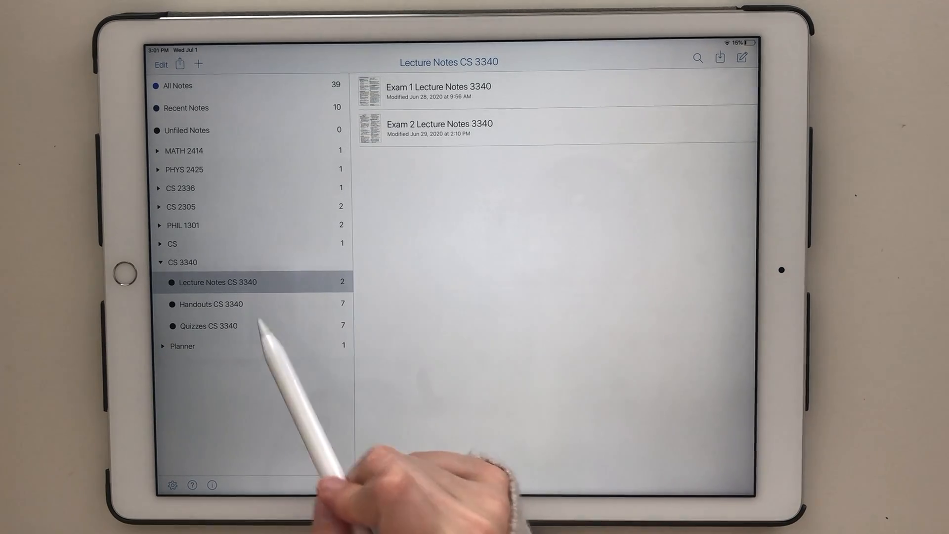
{"action": "left_click", "coordinate": [211, 304]}
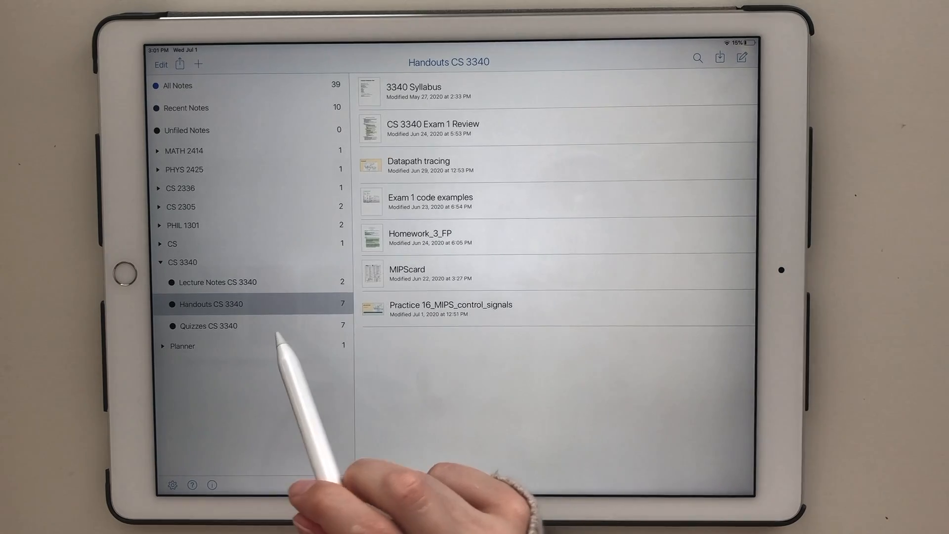
{"action": "left_click", "coordinate": [208, 326]}
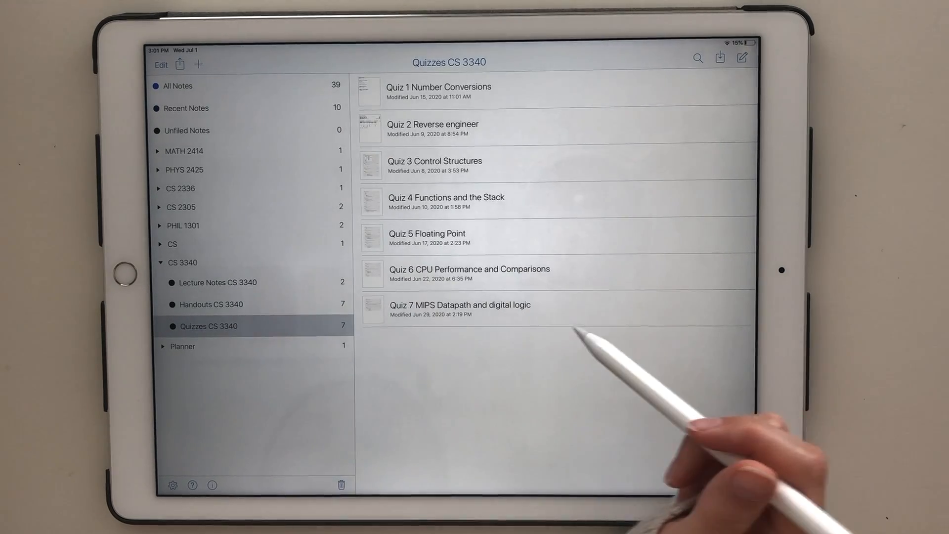
{"action": "left_click", "coordinate": [216, 282]}
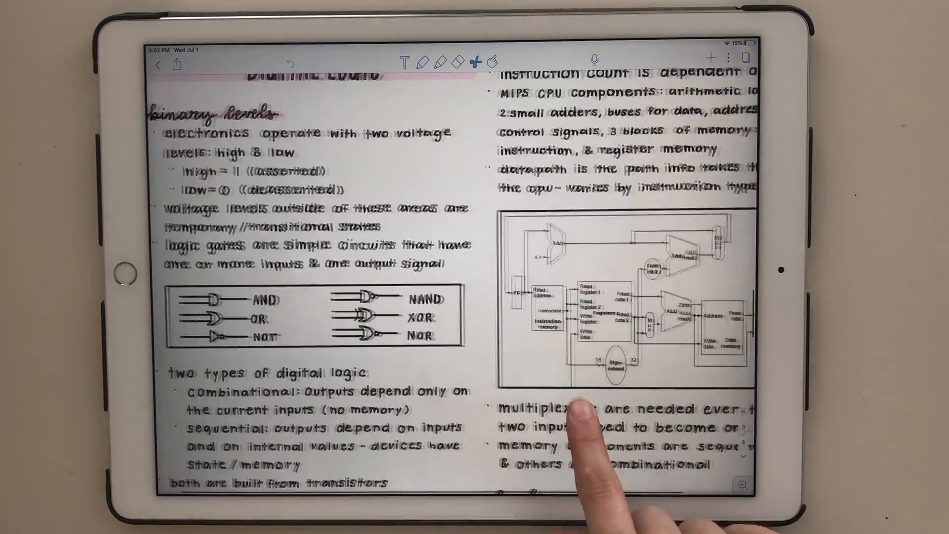
Scroll through the Digital Logic lecture note and bring up the textbook beside it
{"action": "scroll", "scroll_direction": "down", "scroll_amount": 3}
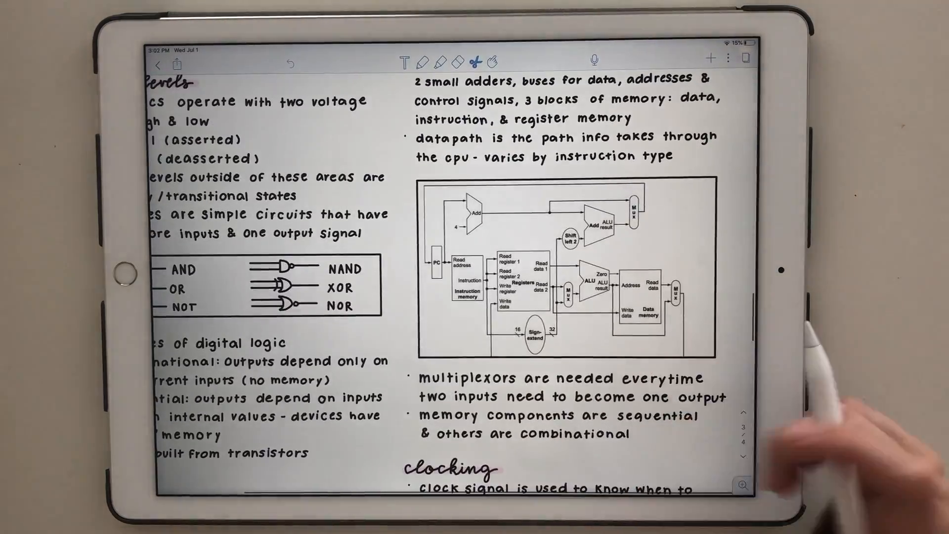
{"action": "scroll", "scroll_direction": "down", "scroll_amount": 3}
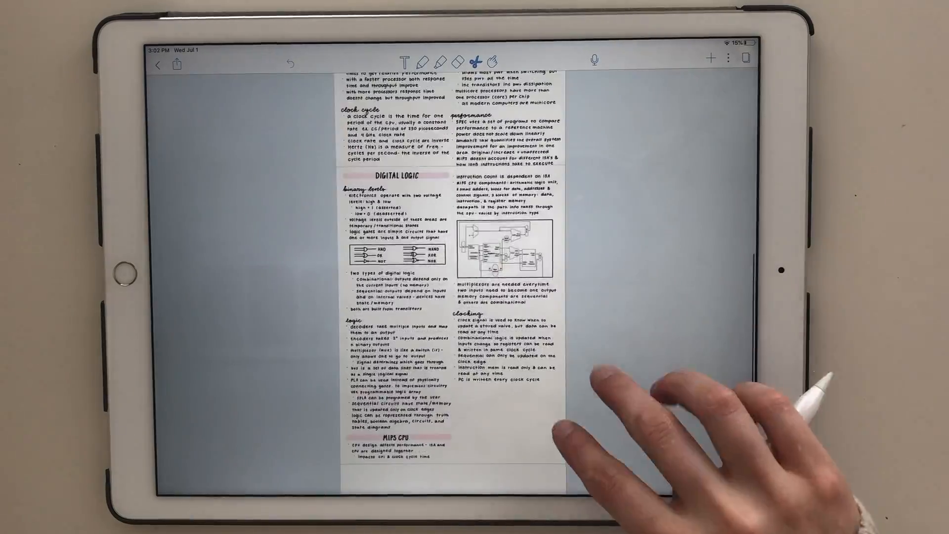
{"action": "left_click", "coordinate": [745, 57]}
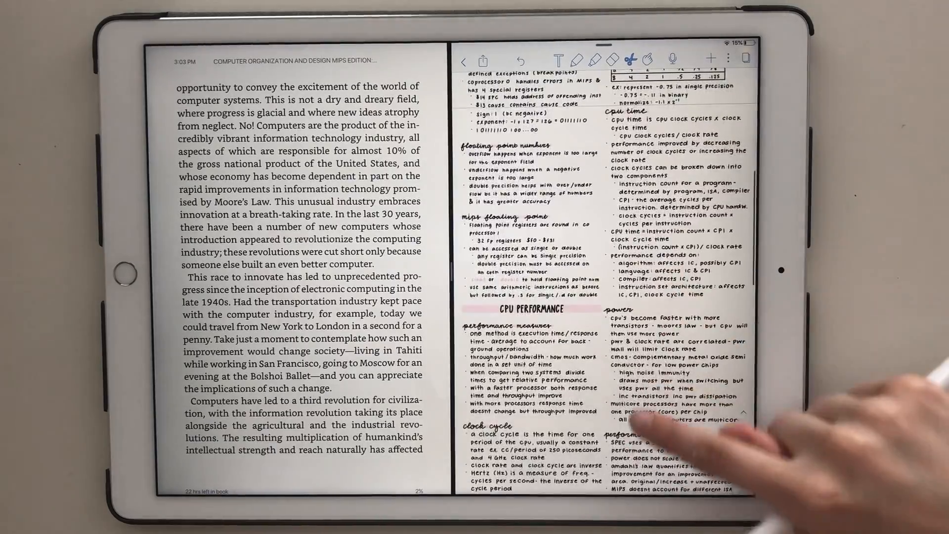
Scroll the lecture note beside the Computer Organization textbook in Split View
{"action": "scroll", "scroll_direction": "down", "scroll_amount": 3}
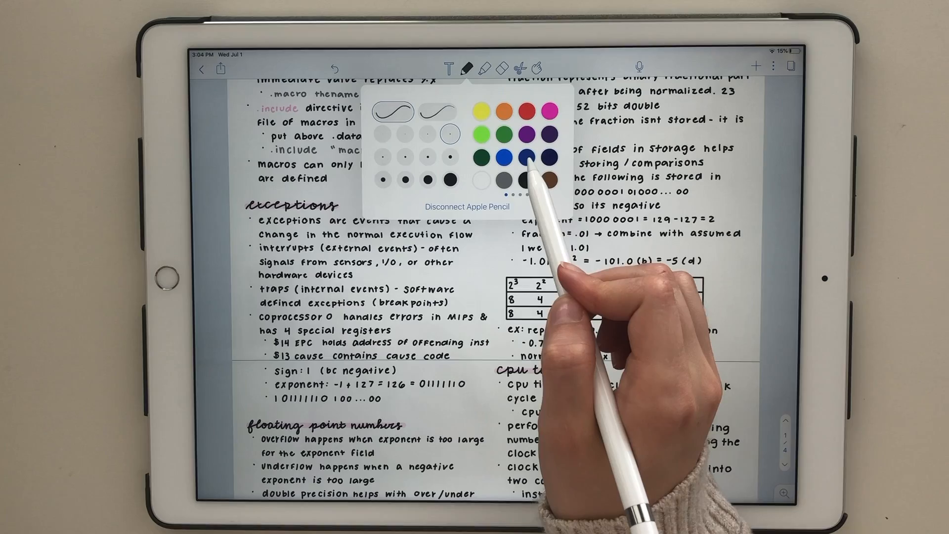
{"action": "left_click", "coordinate": [529, 157]}
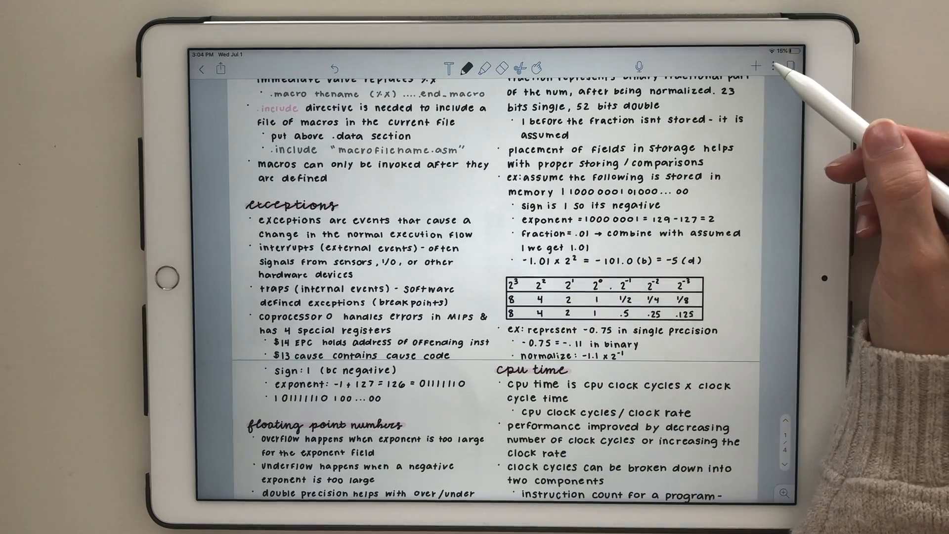
Open the All Pages thumbnail panel, then dismiss it to show the exceptions notes
{"action": "left_click", "coordinate": [790, 66]}
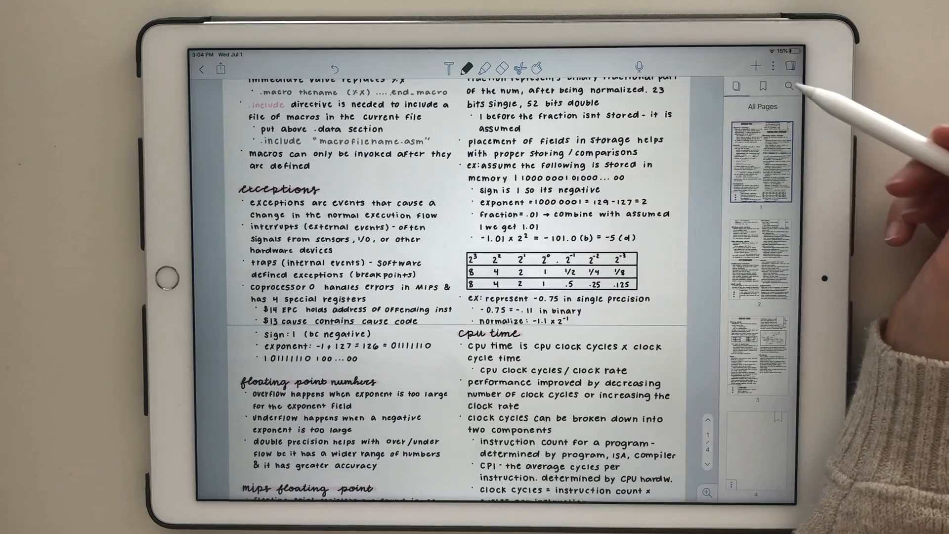
{"action": "left_click", "coordinate": [772, 66]}
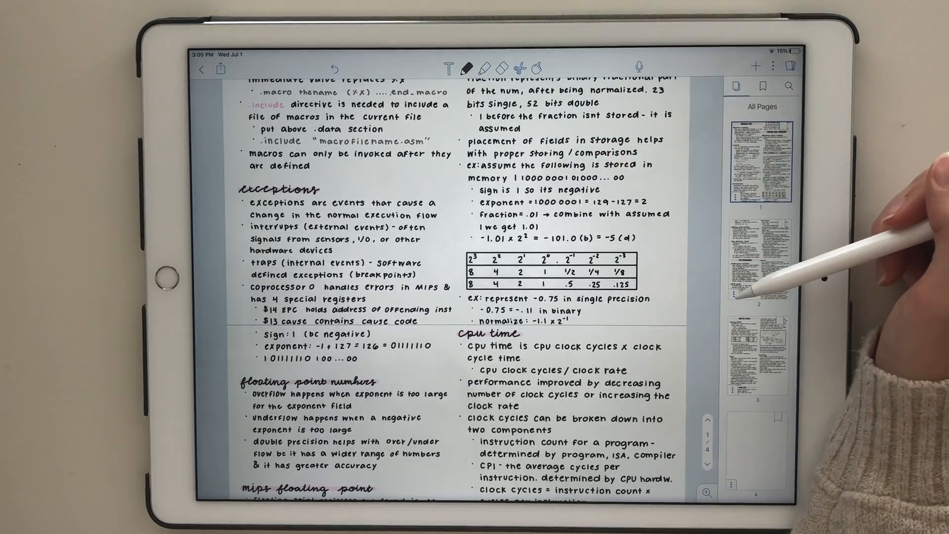
{"action": "left_click", "coordinate": [732, 297]}
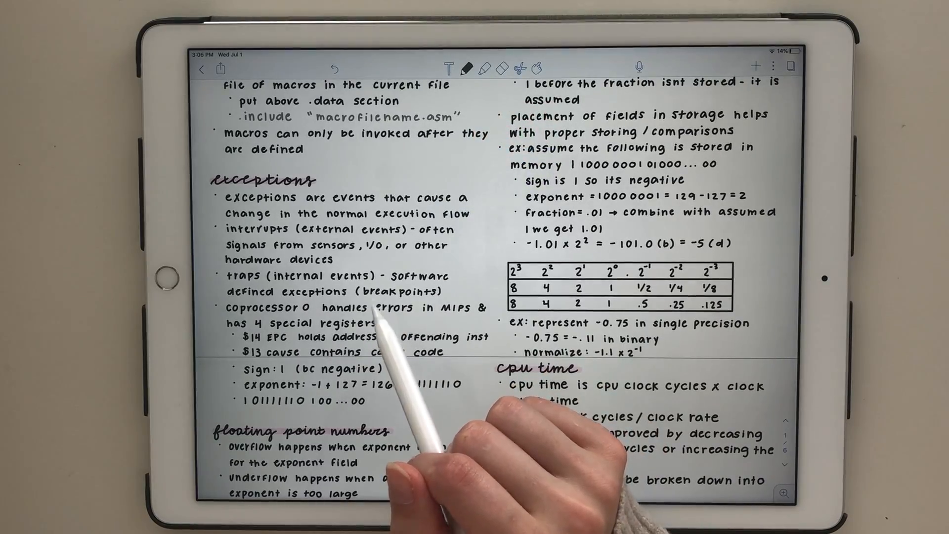
Scroll through the lecture pages to the grid-paper note with heap diagrams
{"action": "scroll", "scroll_direction": "down", "scroll_amount": 3}
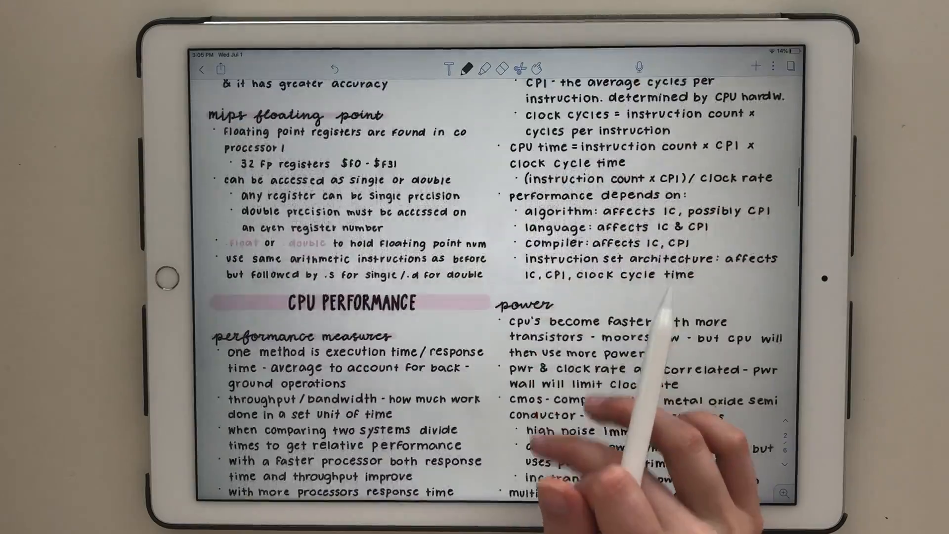
{"action": "scroll", "scroll_direction": "down", "scroll_amount": 3}
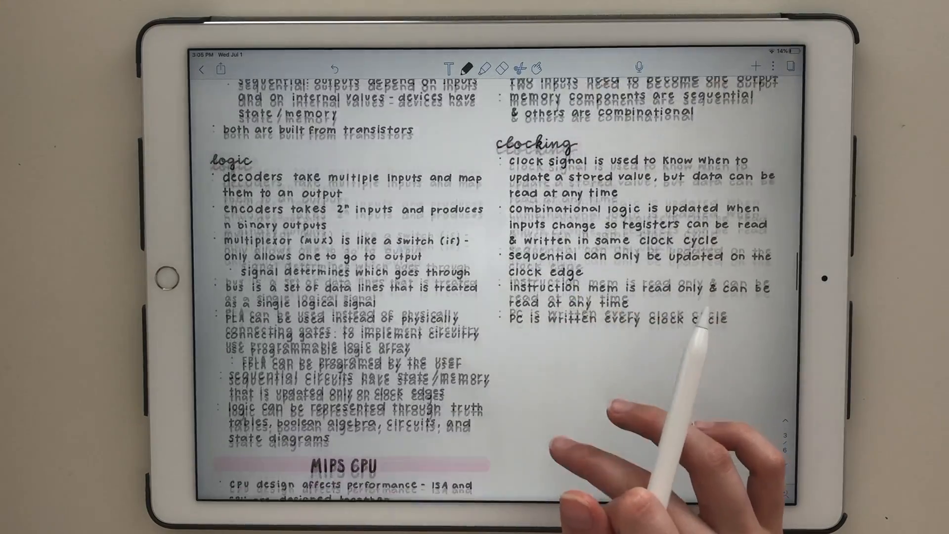
{"action": "scroll", "scroll_direction": "up", "scroll_amount": 3}
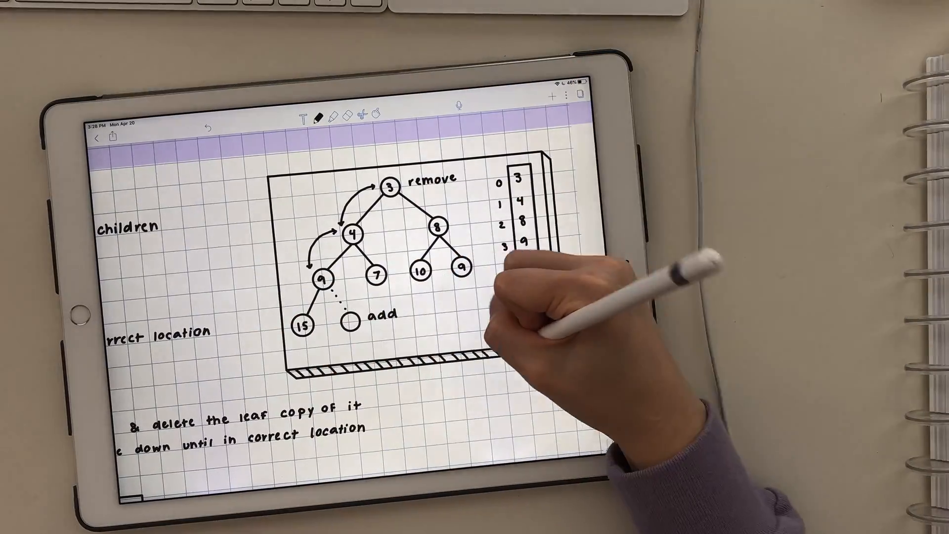
{"action": "scroll", "scroll_direction": "down", "scroll_amount": 3}
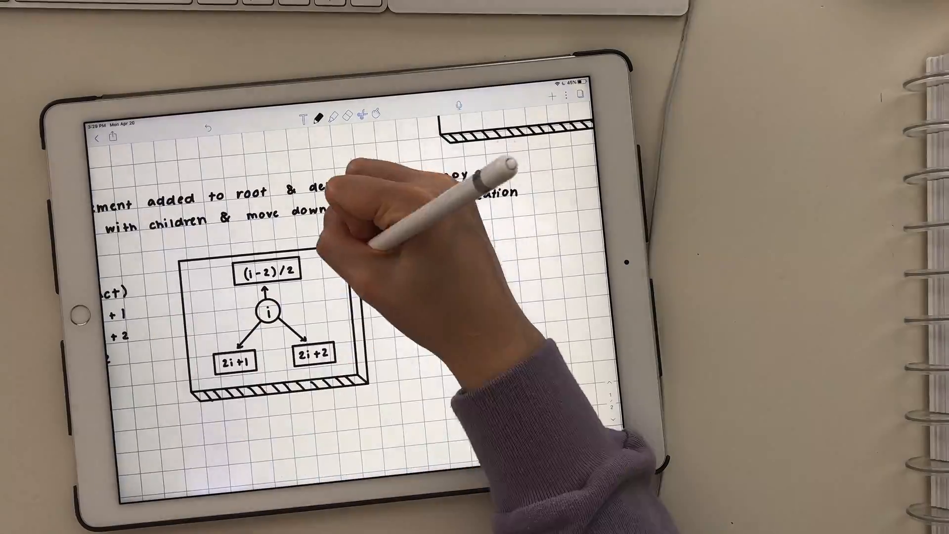